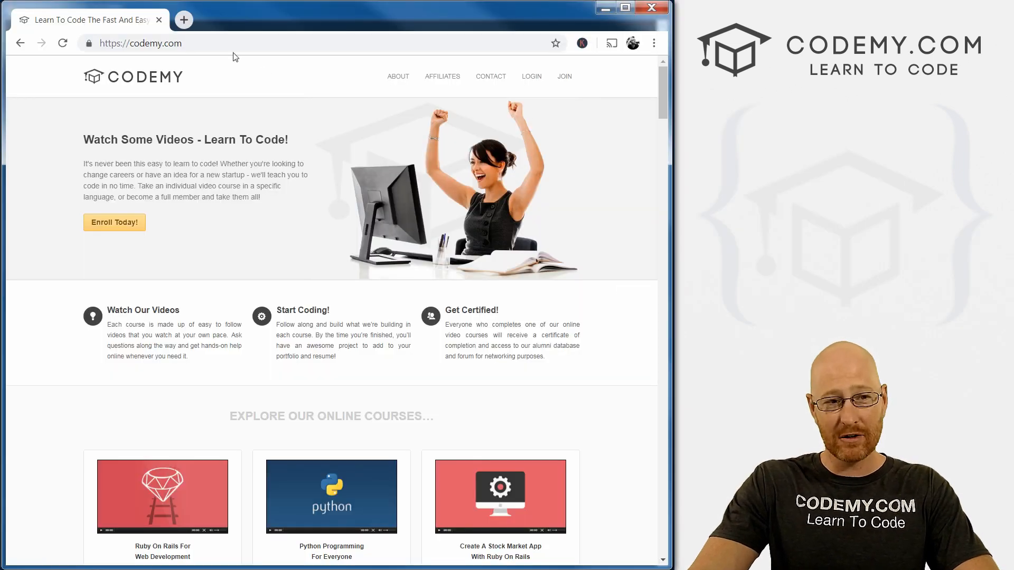
# - Download the Python 3.7.4 Windows installer from python.org to the Desktop and launch it
pyautogui.write('python')
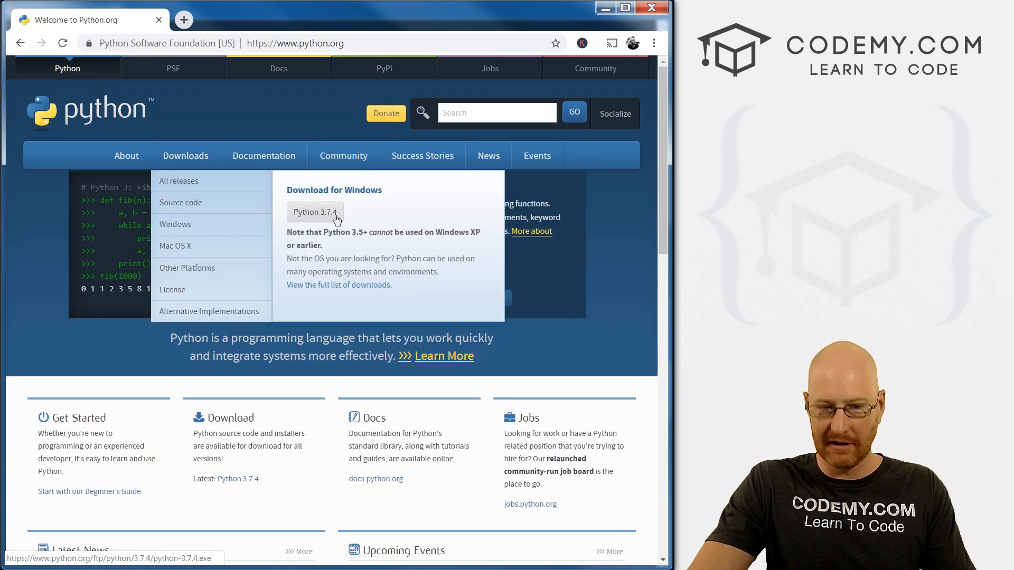
pyautogui.click(315, 212)
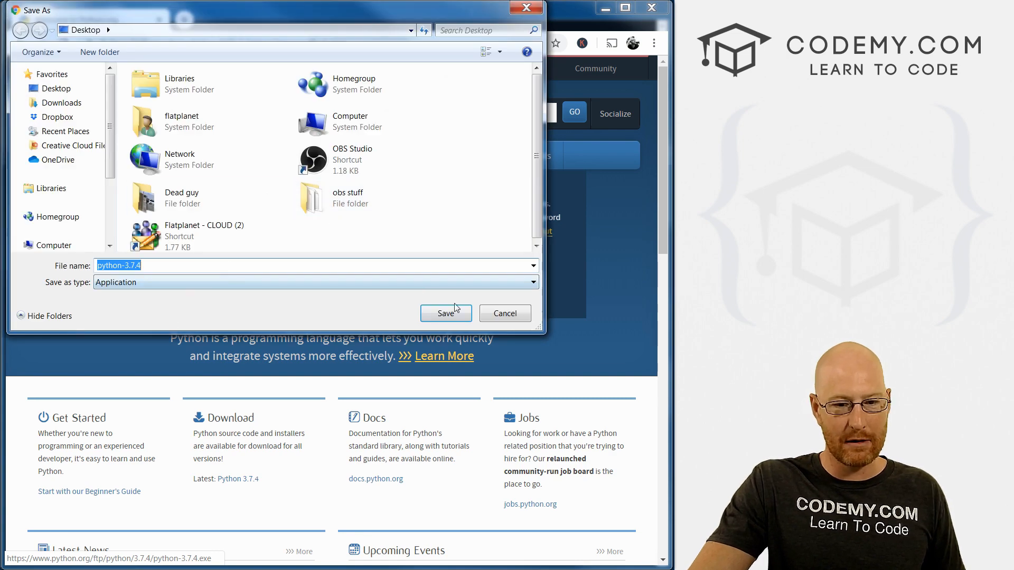
pyautogui.click(445, 313)
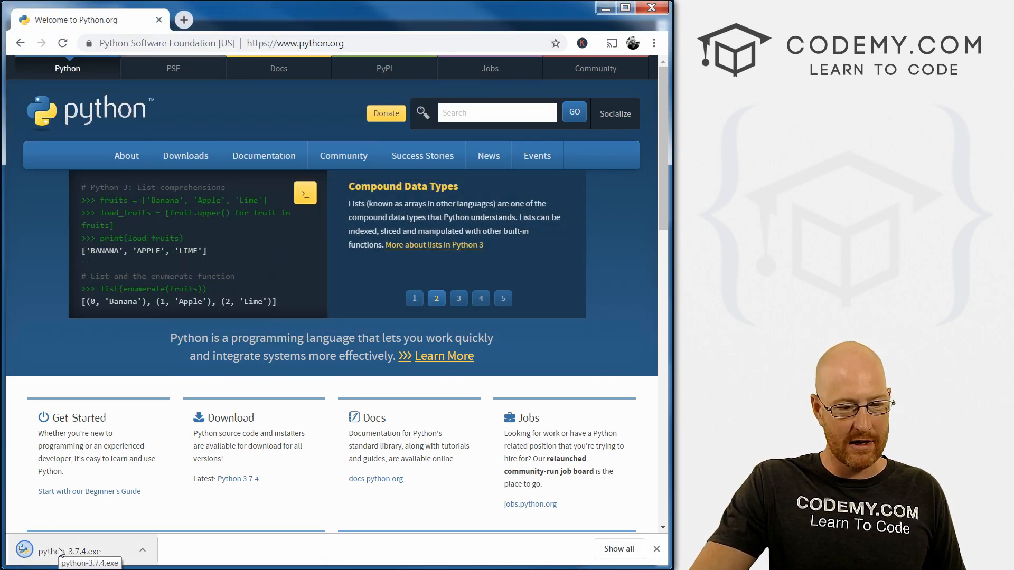
pyautogui.click(69, 551)
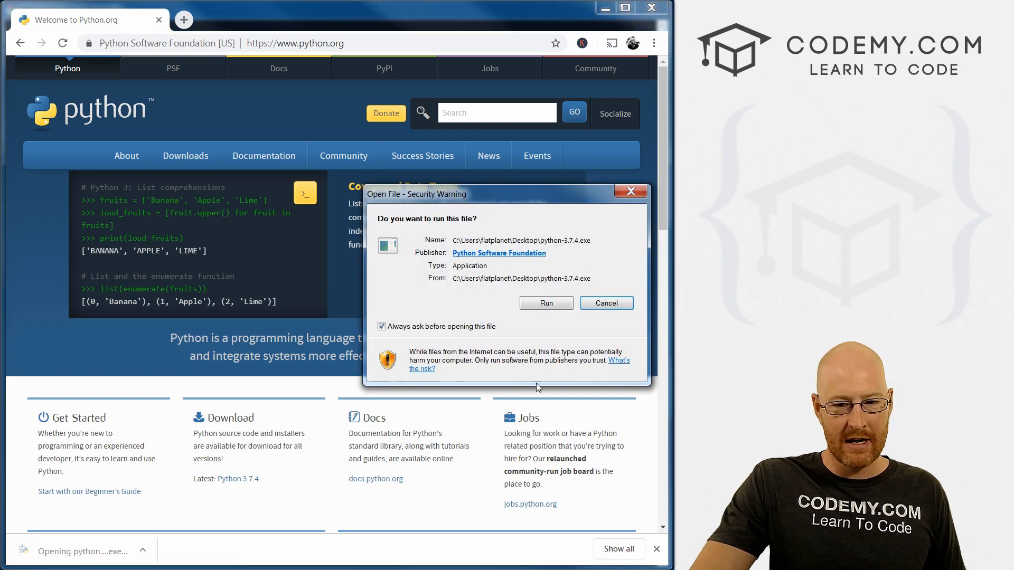
pyautogui.click(546, 303)
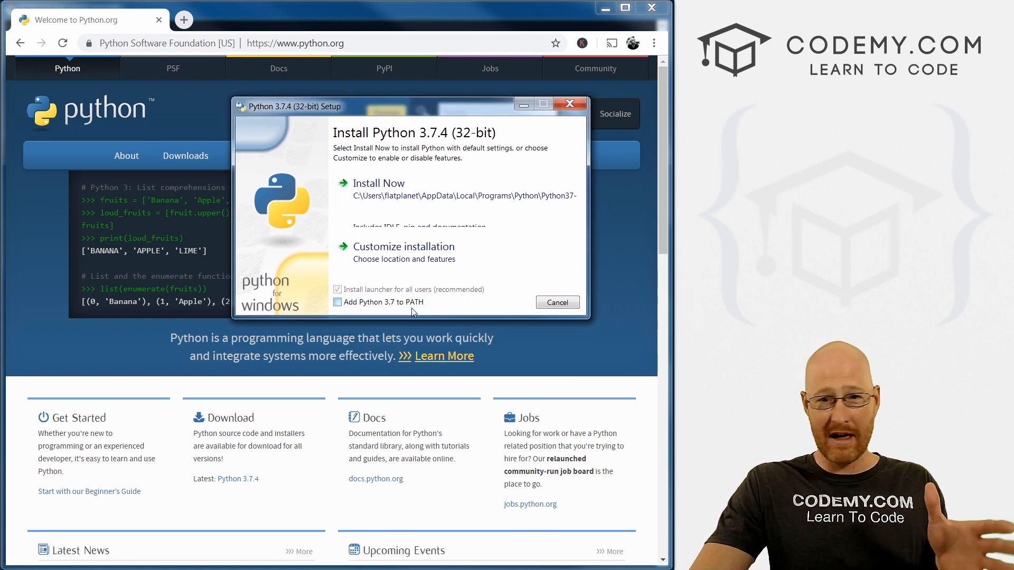
# - Enable 'Add Python 3.7 to PATH' and begin the Python 3.7.4 Install Now
pyautogui.click(338, 302)
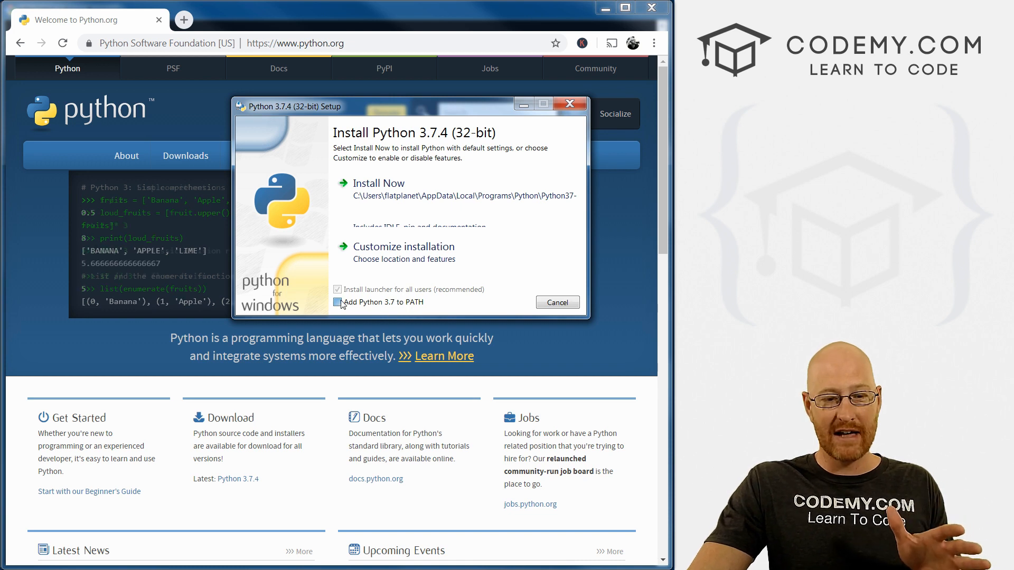
pyautogui.click(337, 302)
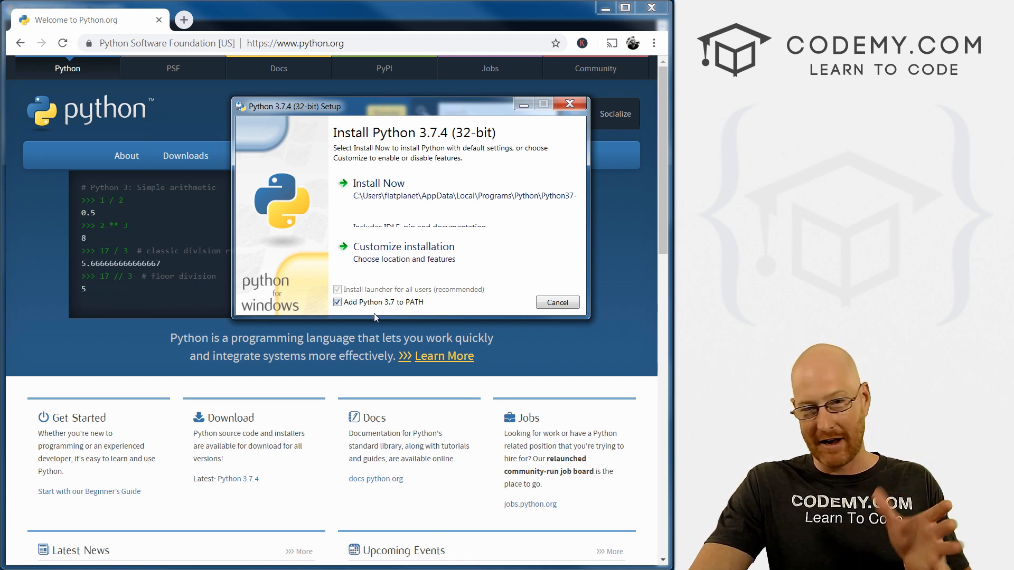
pyautogui.moveTo(413, 314)
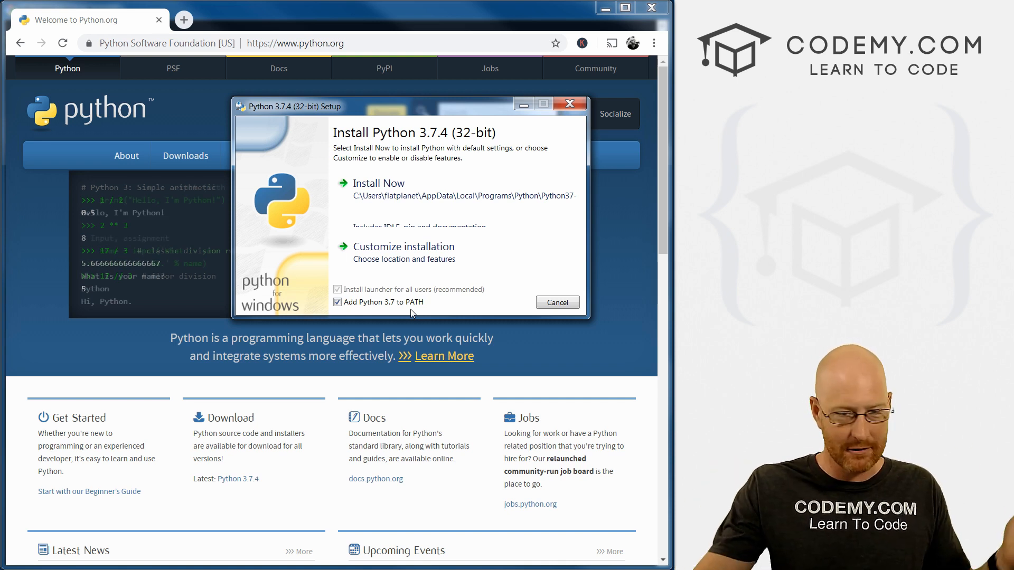
pyautogui.click(379, 183)
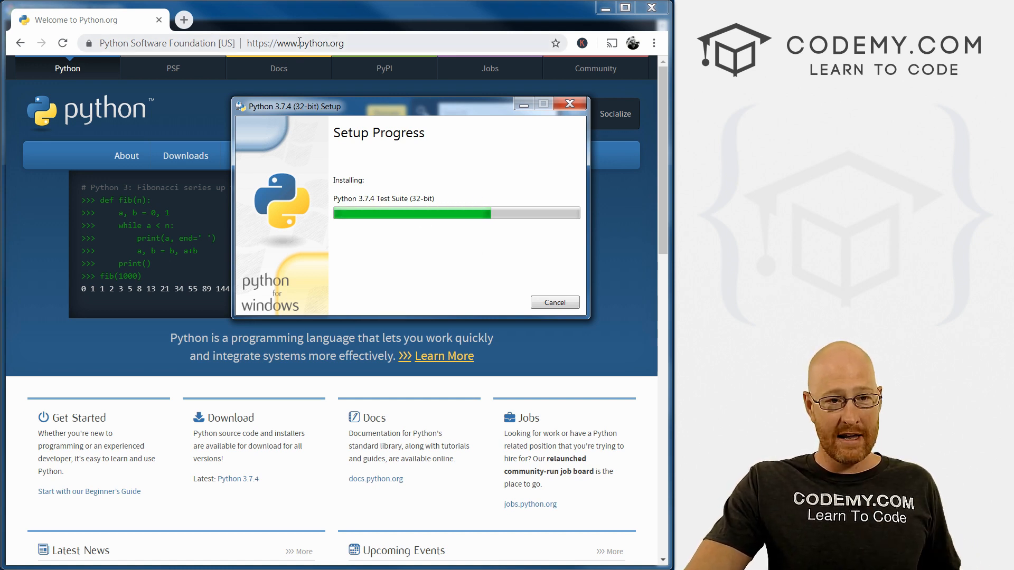
# - Find git-scm.com via a 'git bash' search and save Git-2.22.0-64-bit.exe to the Desktop
pyautogui.write('git bash')
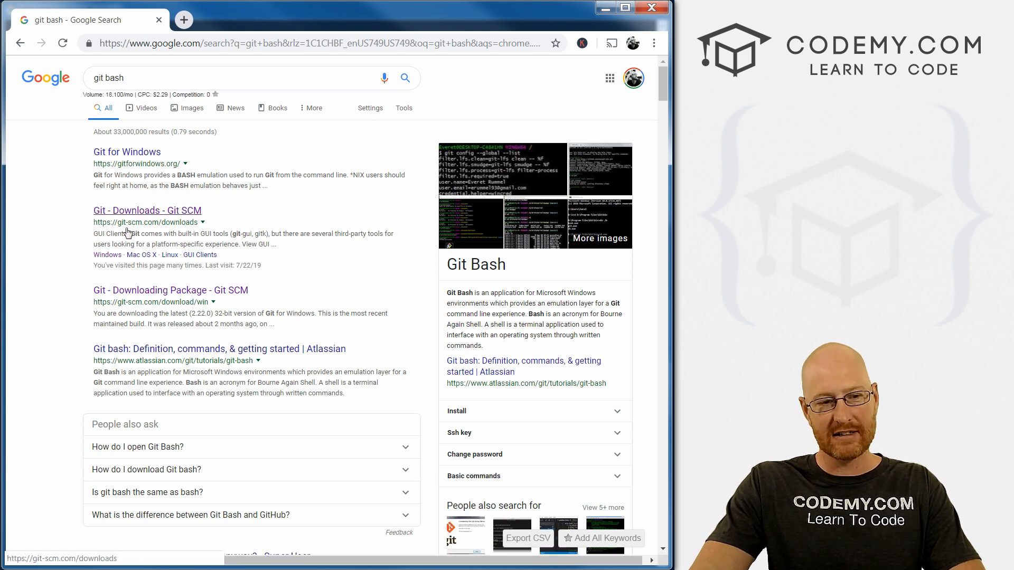
pyautogui.click(146, 210)
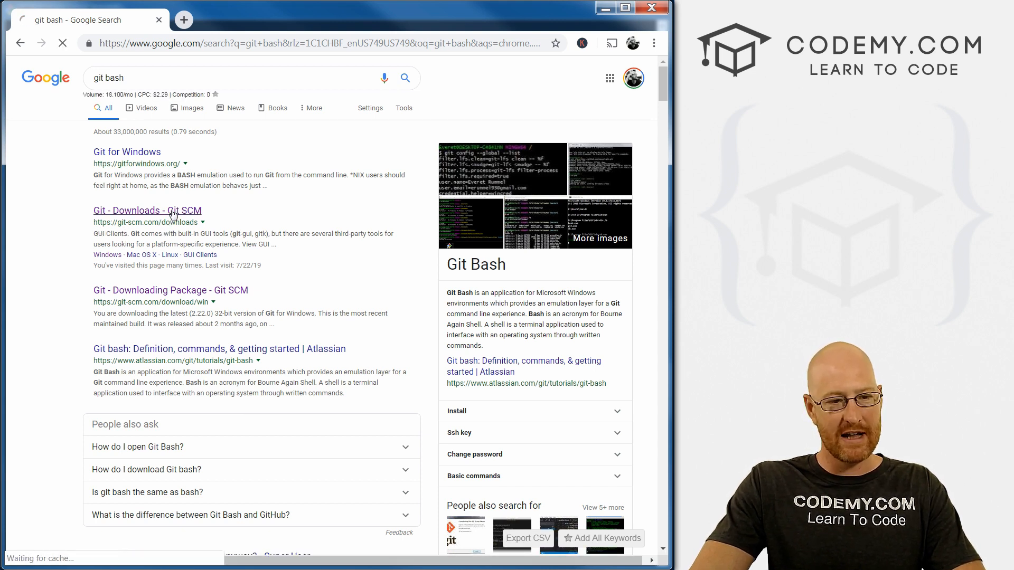
pyautogui.click(147, 210)
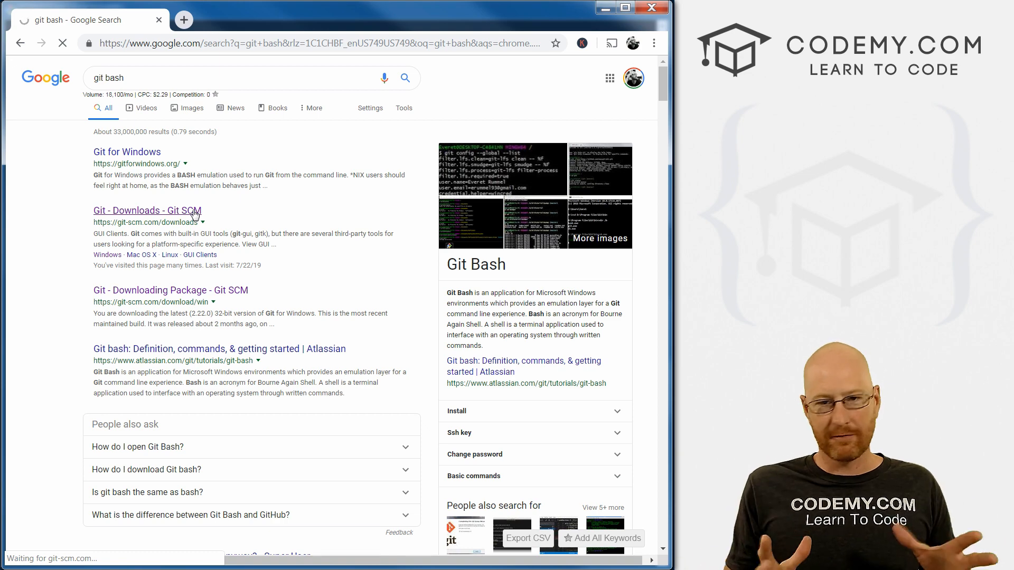
pyautogui.click(147, 210)
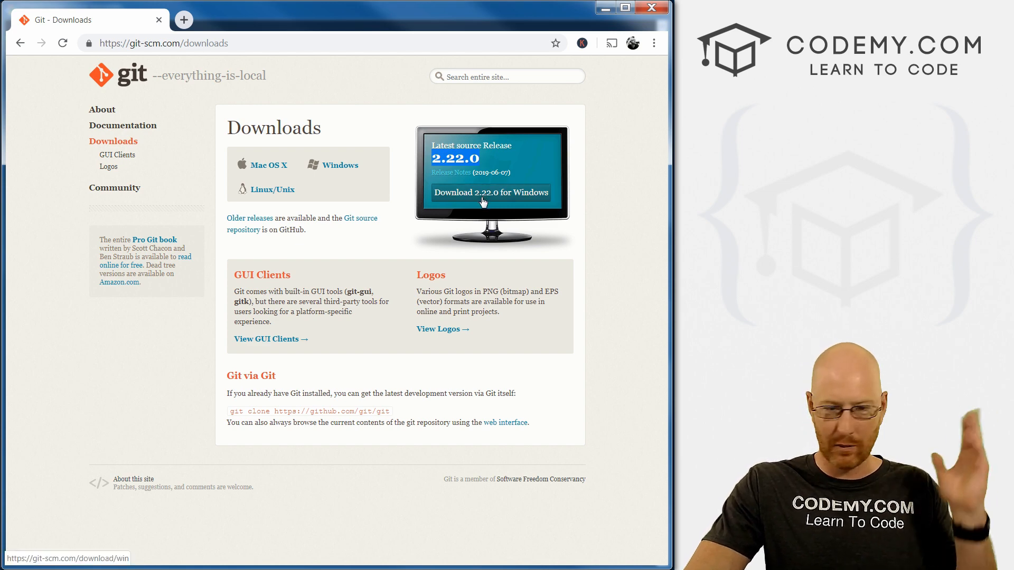
pyautogui.click(490, 192)
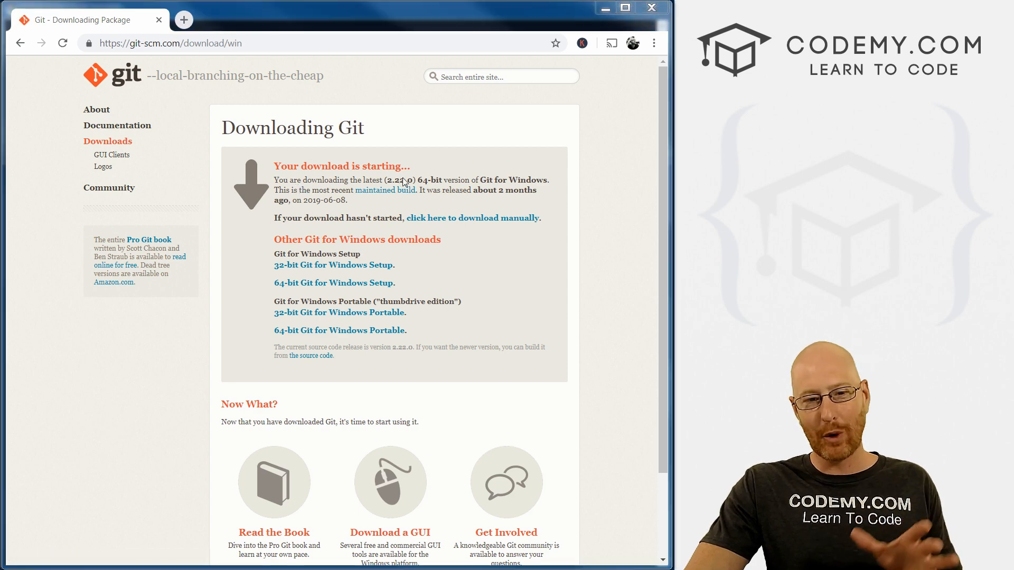
pyautogui.click(472, 218)
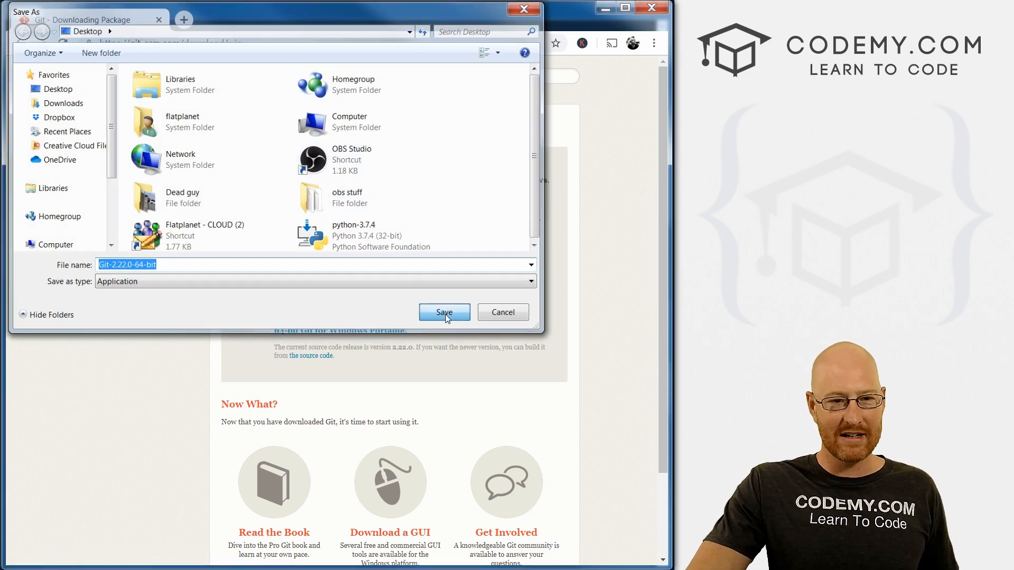
pyautogui.click(445, 313)
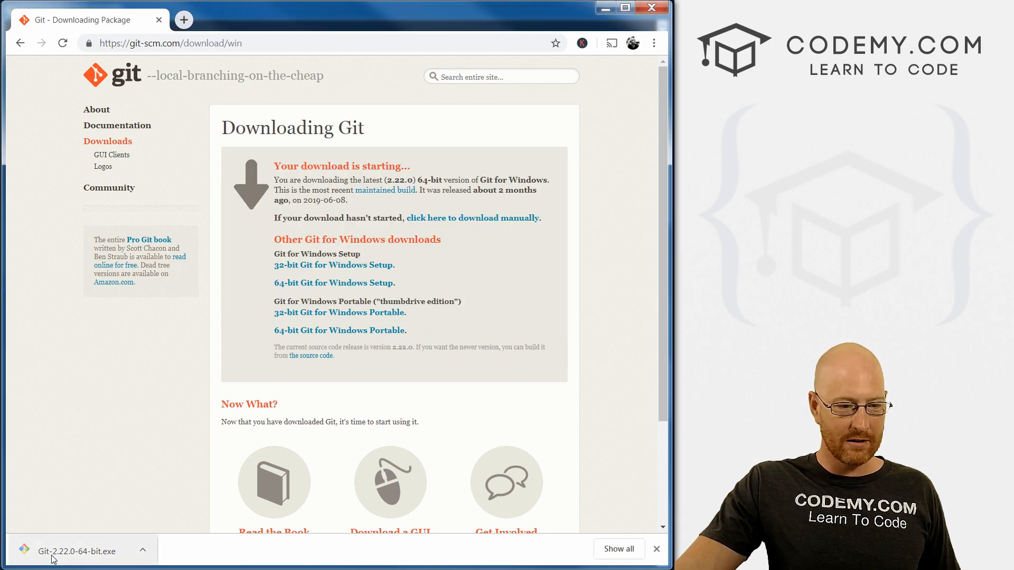
# - Launch the Git 2.22.0 installer, accepting the license and default components
pyautogui.click(77, 551)
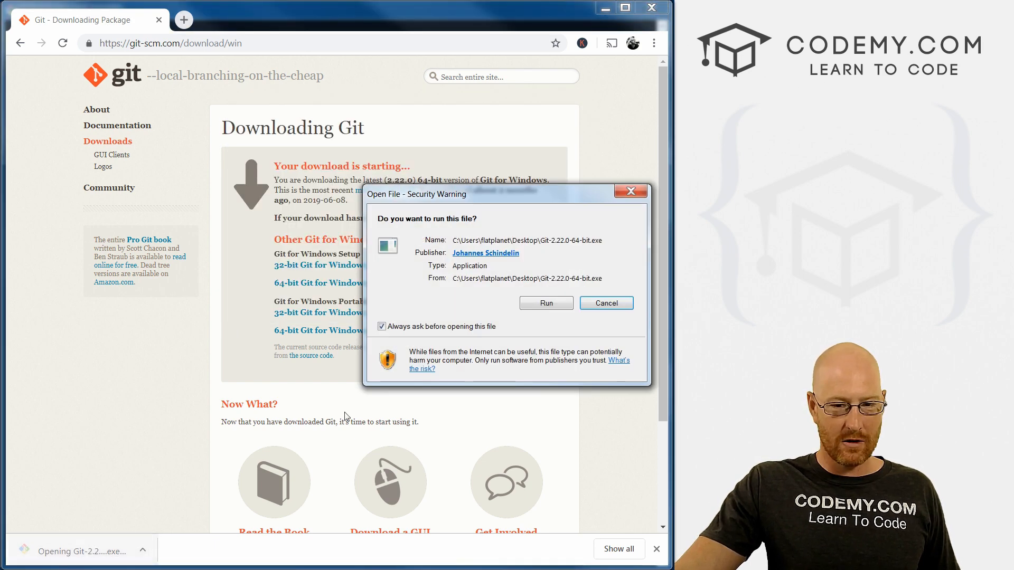
pyautogui.click(545, 303)
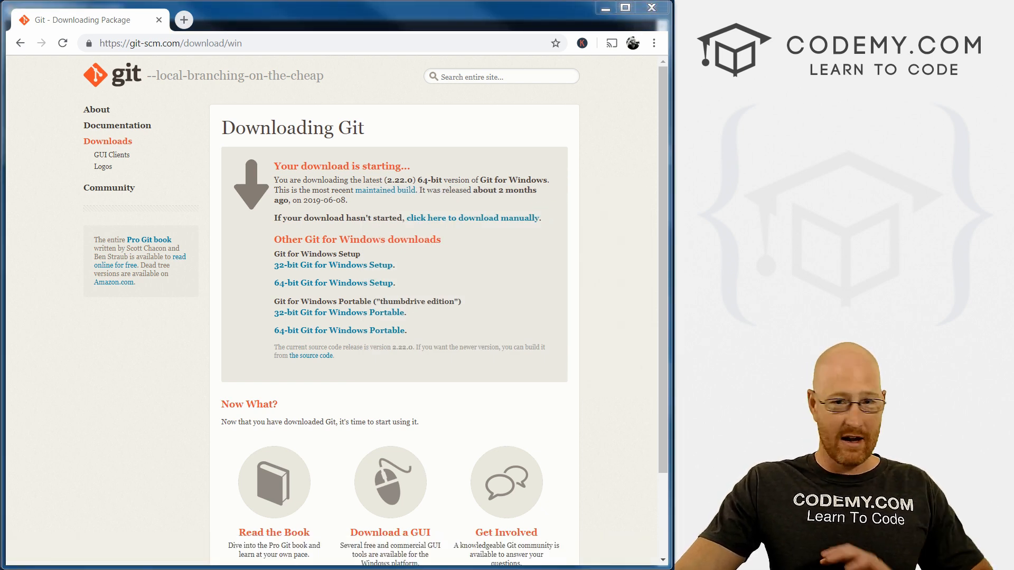
pyautogui.moveTo(941, 226)
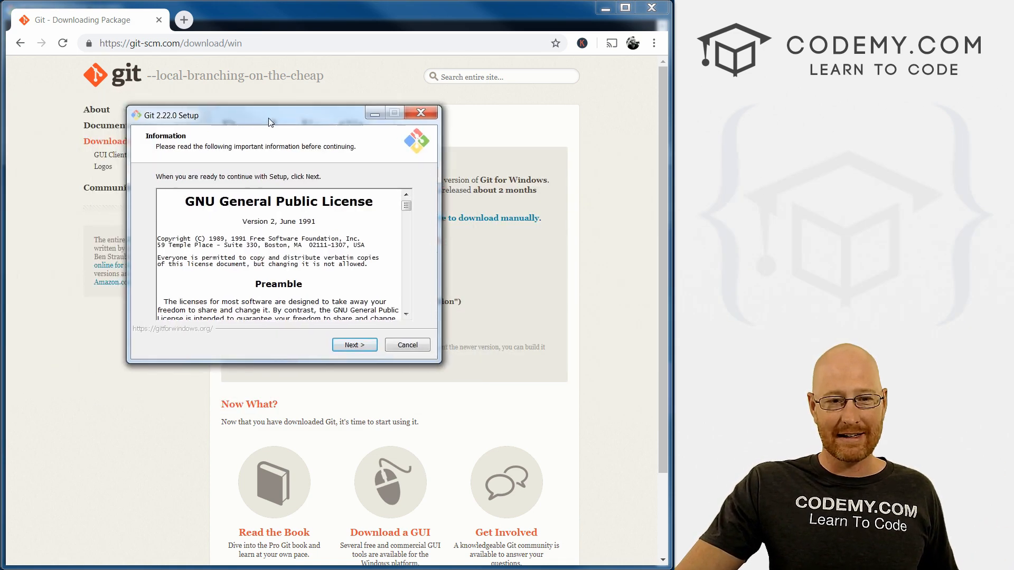
pyautogui.click(353, 345)
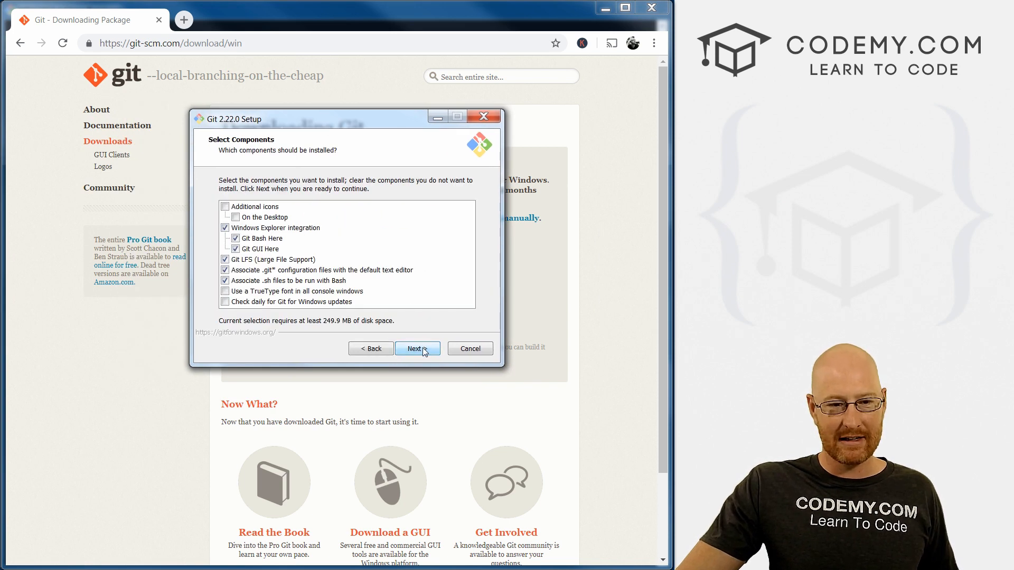
pyautogui.click(417, 349)
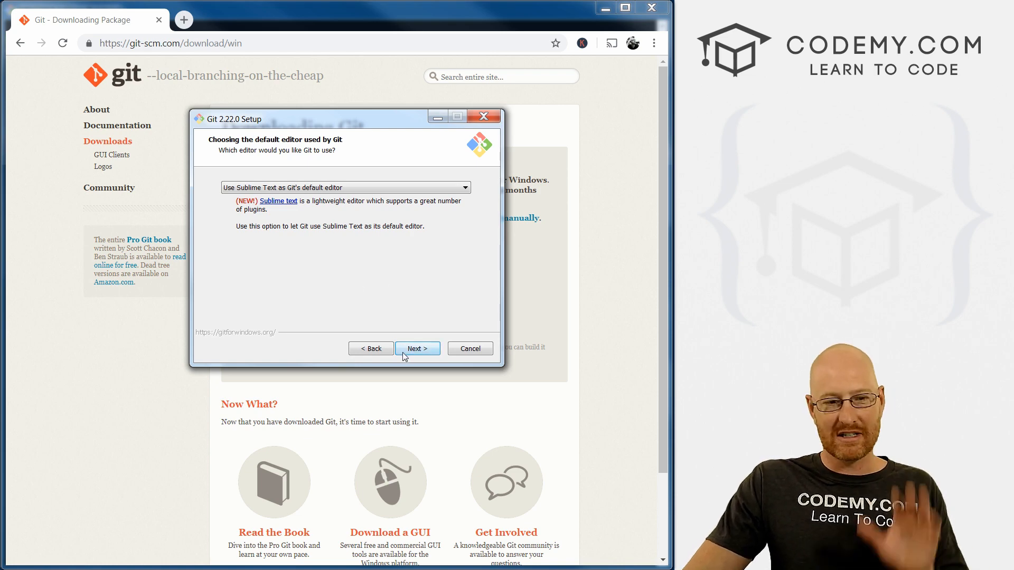
# - Keep Sublime Text editor, PATH, line-ending and caching defaults, then cancel setup while files are in use
pyautogui.click(417, 349)
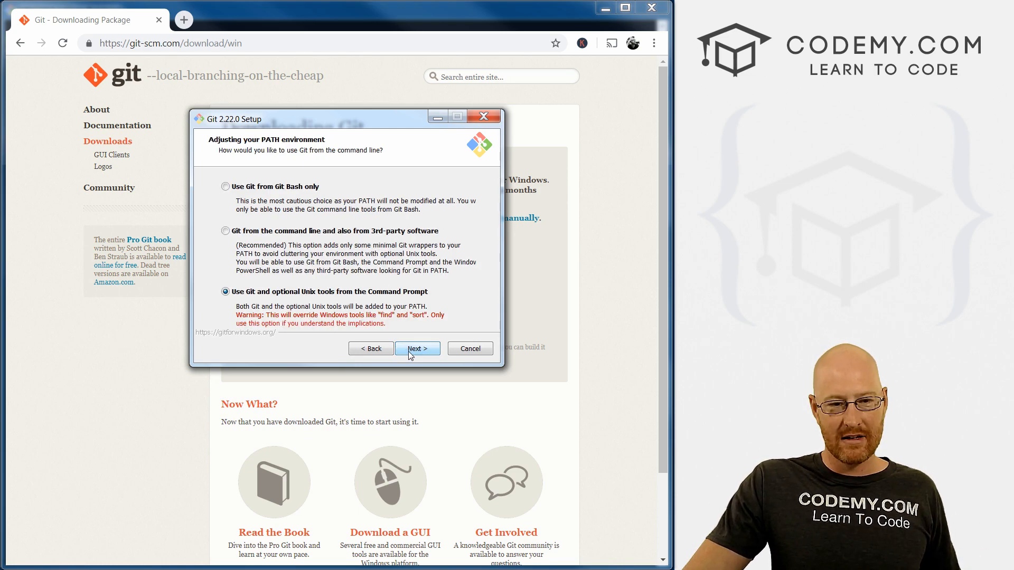
pyautogui.click(416, 349)
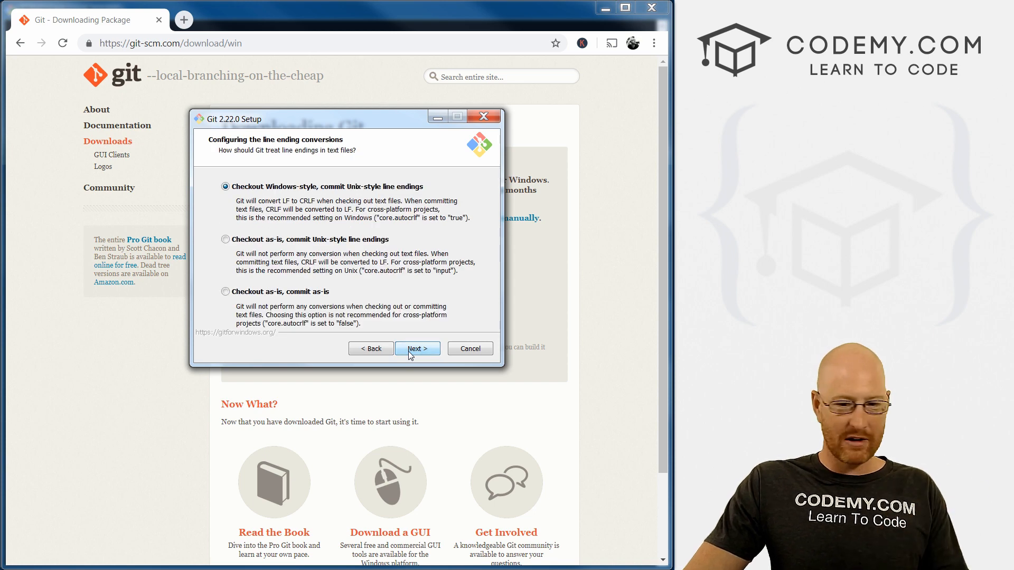
pyautogui.click(416, 348)
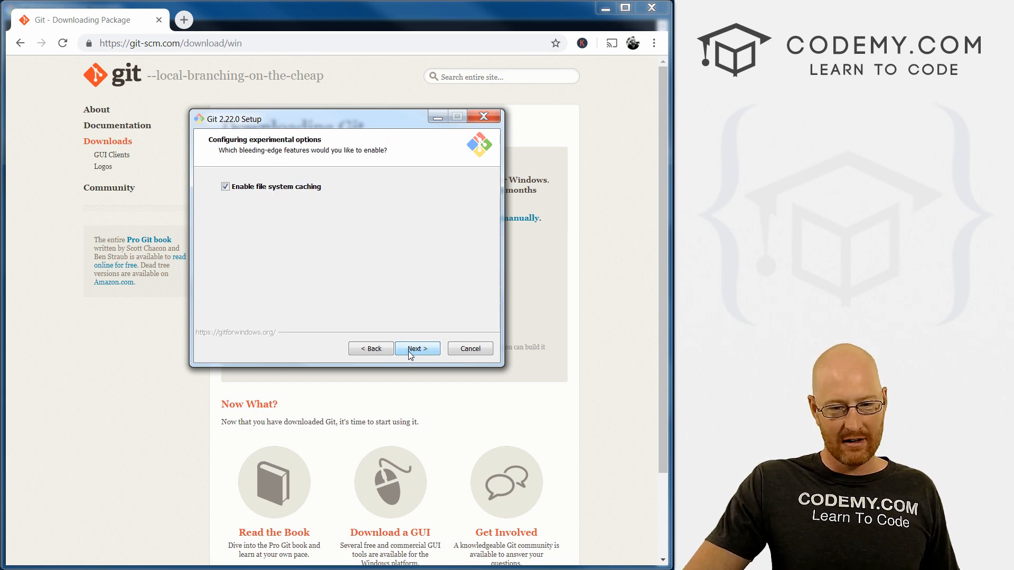
pyautogui.click(416, 349)
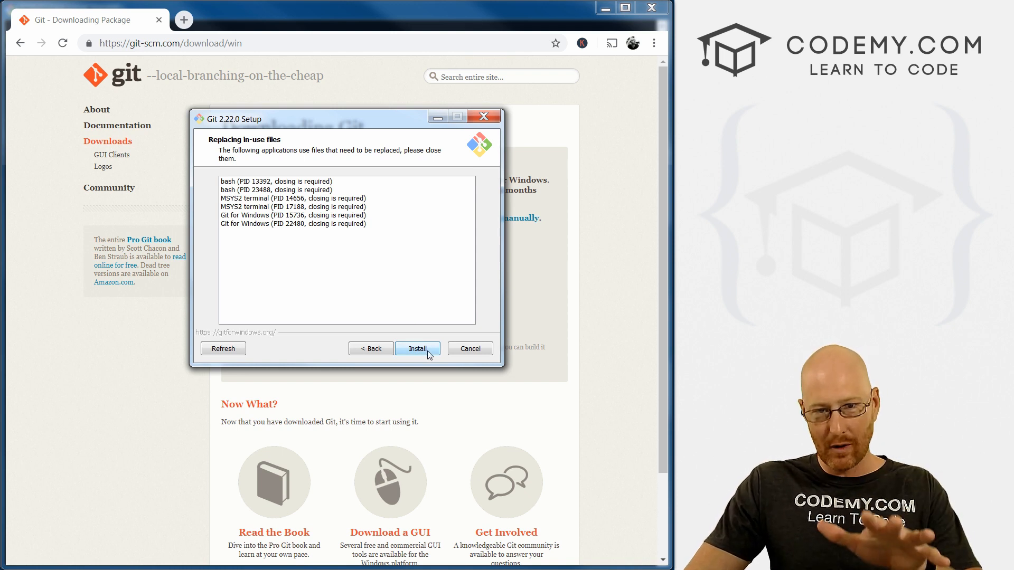
pyautogui.click(470, 348)
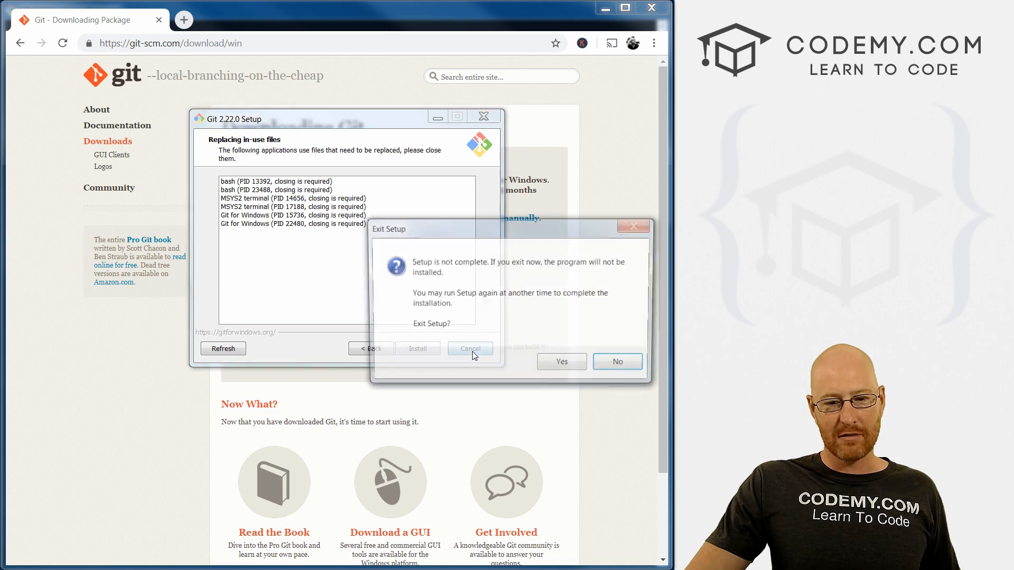
pyautogui.click(561, 361)
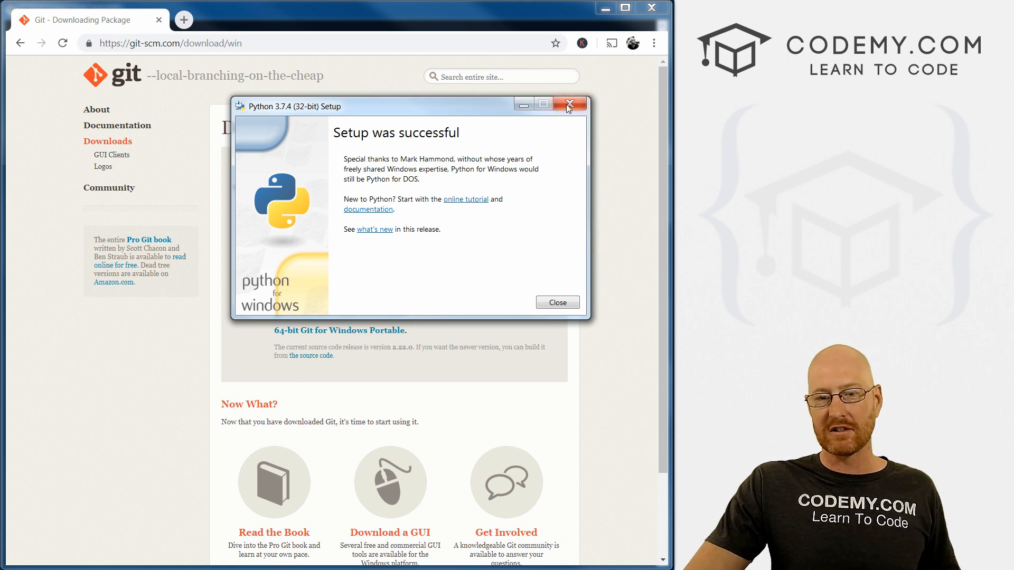
# - Close the Python setup success window and launch Git Bash from the Start menu
pyautogui.click(568, 103)
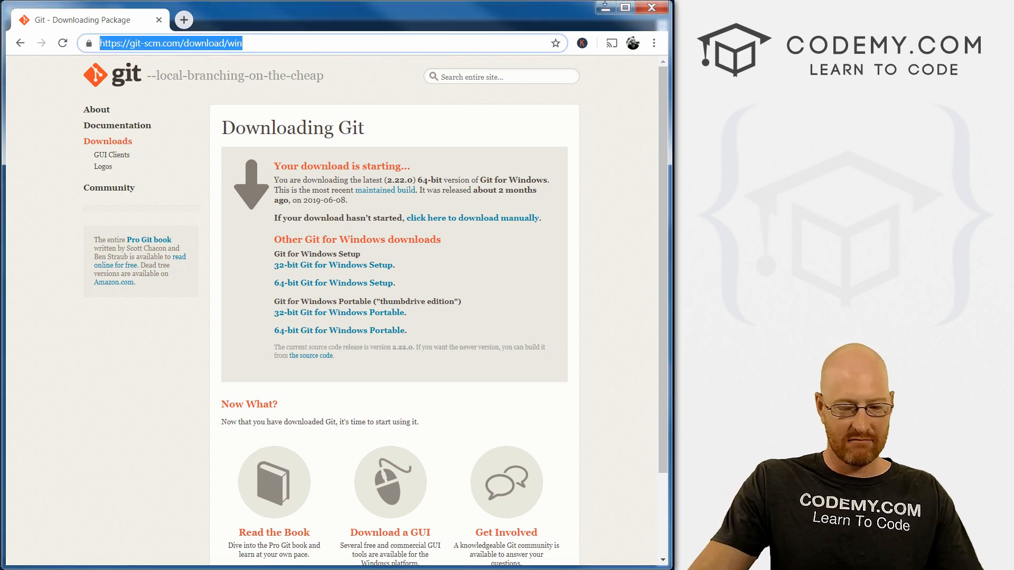
pyautogui.write('git bash')
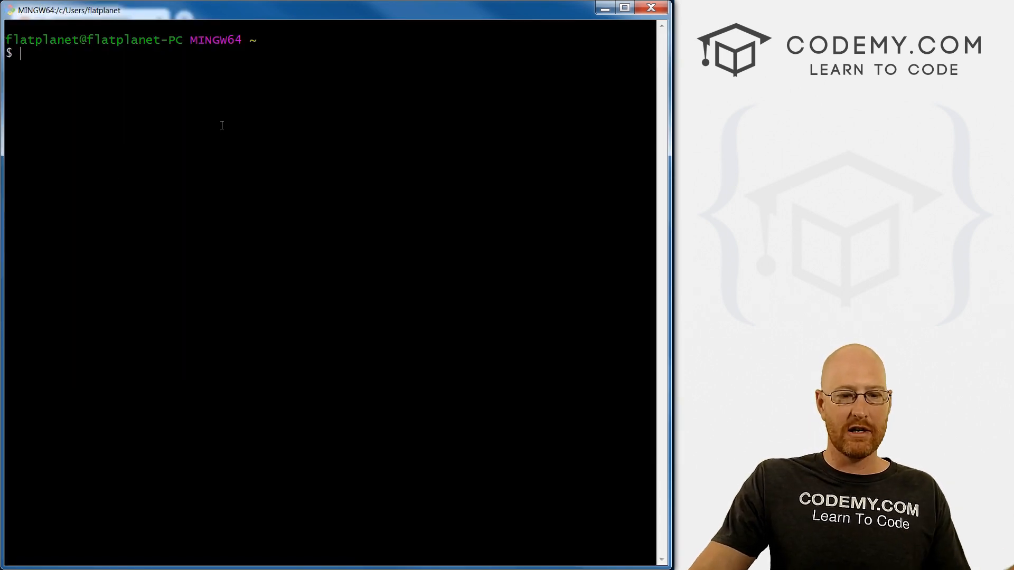
# - Check the current directory with pwd and create the folder /c/djangofun
pyautogui.write('pwd')
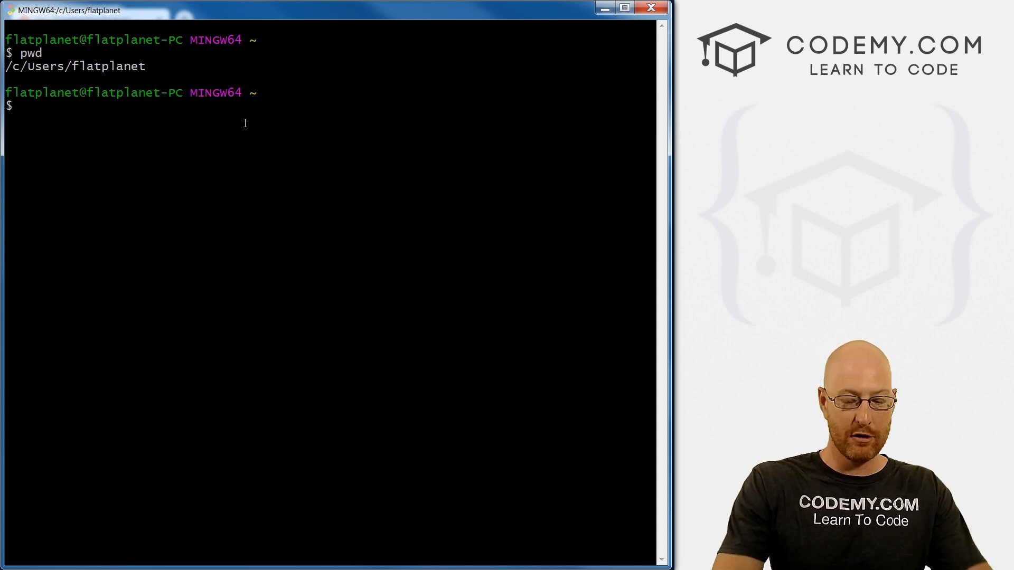
pyautogui.write('mkdir')
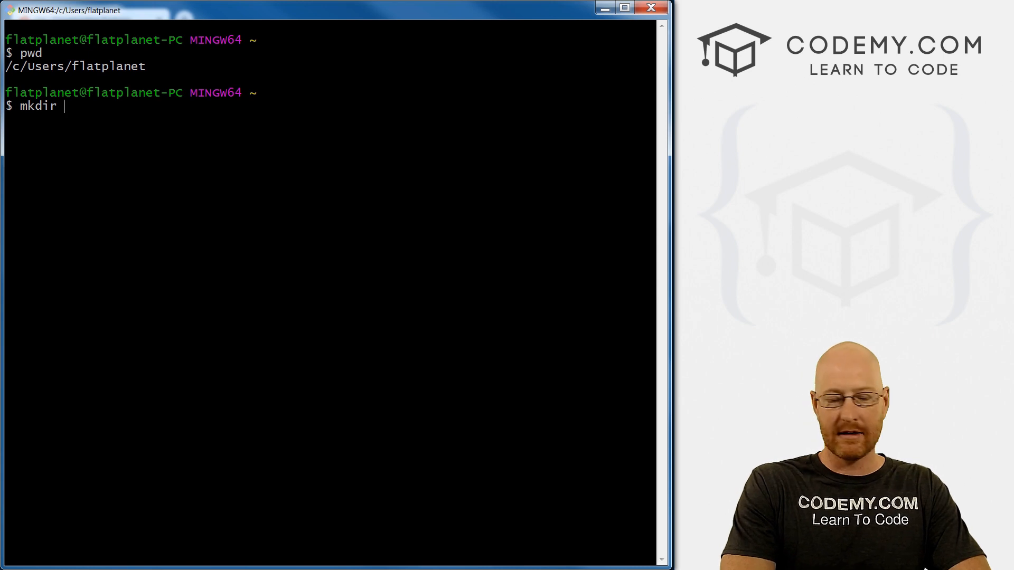
pyautogui.write('/c/')
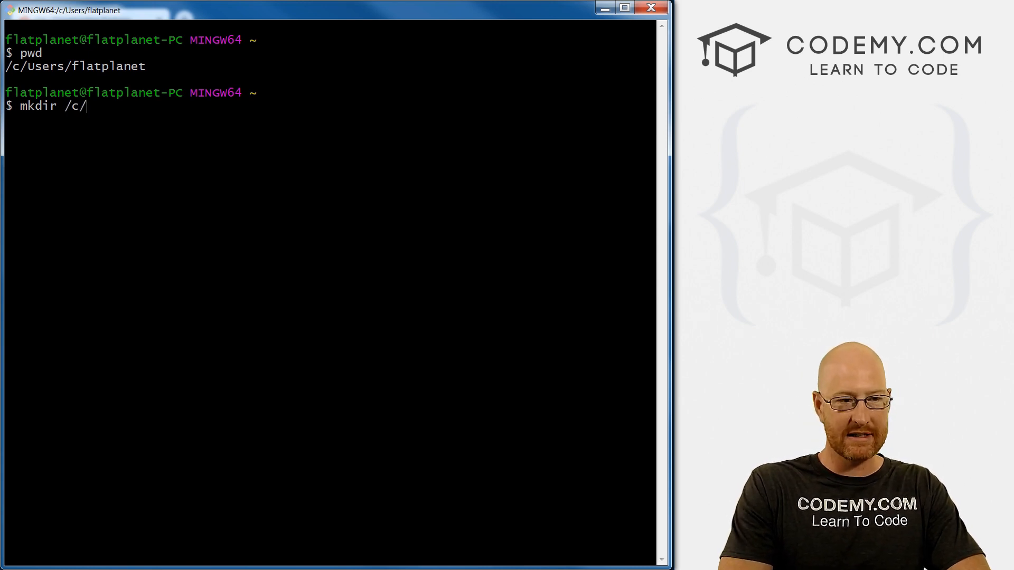
pyautogui.write('djan')
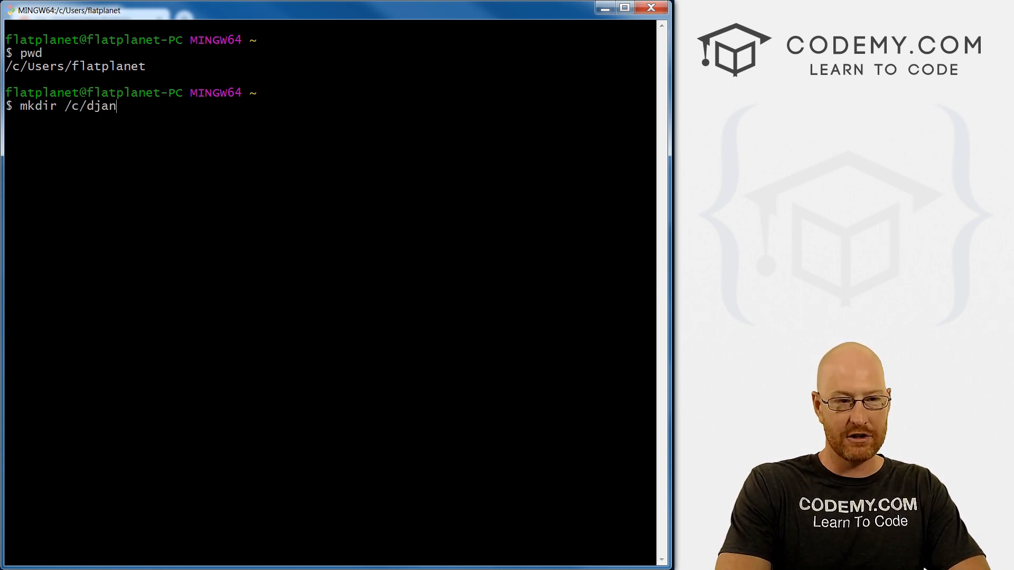
pyautogui.write('gofun')
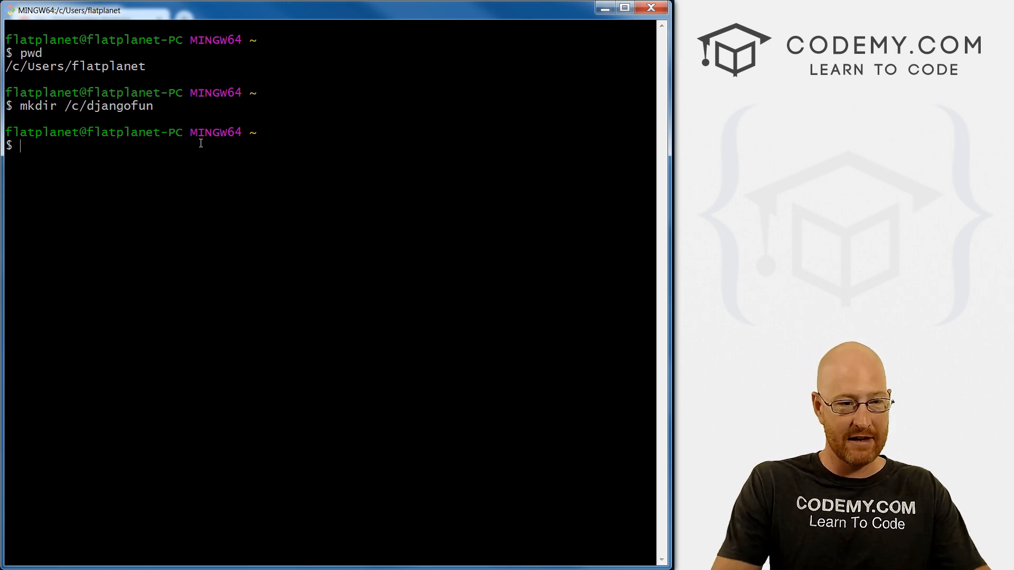
# - Enter /c/djangofun, confirm it is empty with pwd and ls, and run pip freeze
pyautogui.write('cd')
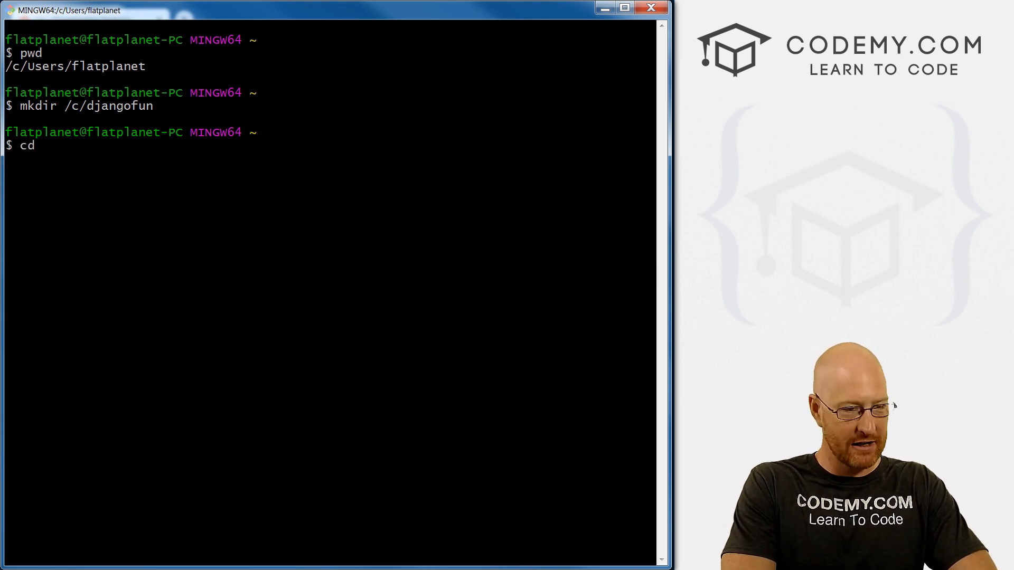
pyautogui.write('/c/')
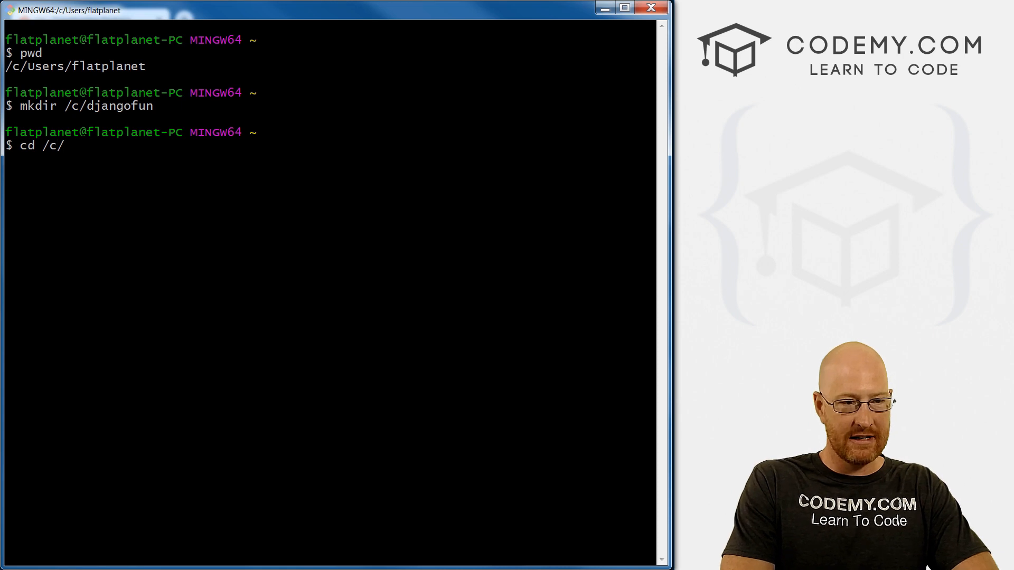
pyautogui.write('djangofun')
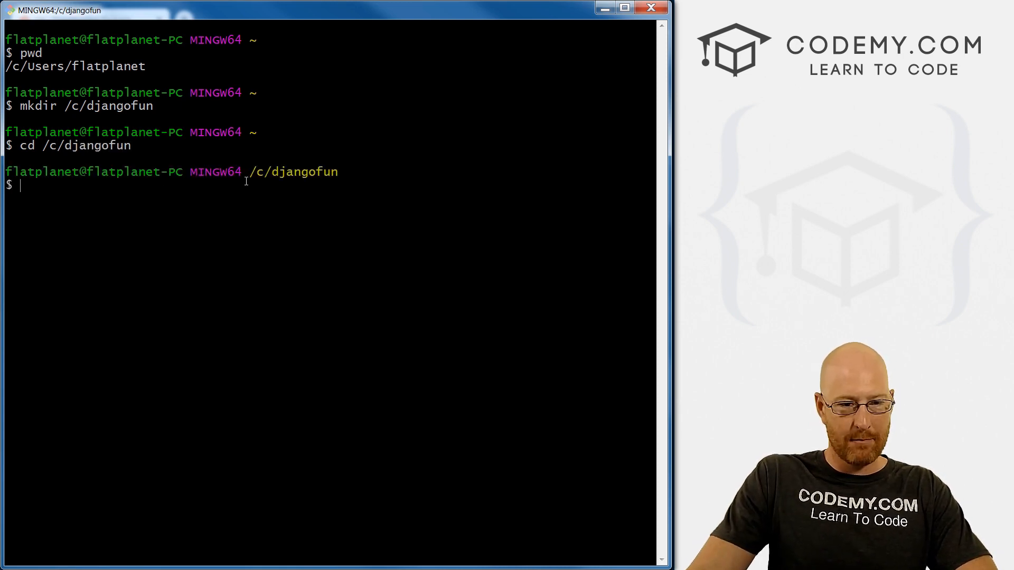
pyautogui.write('pwd')
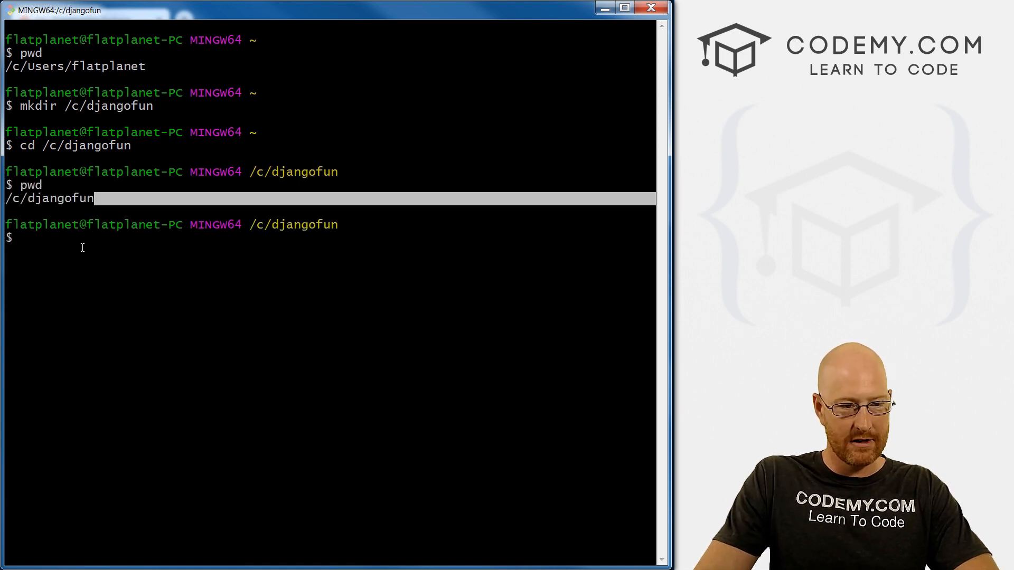
pyautogui.write('ls')
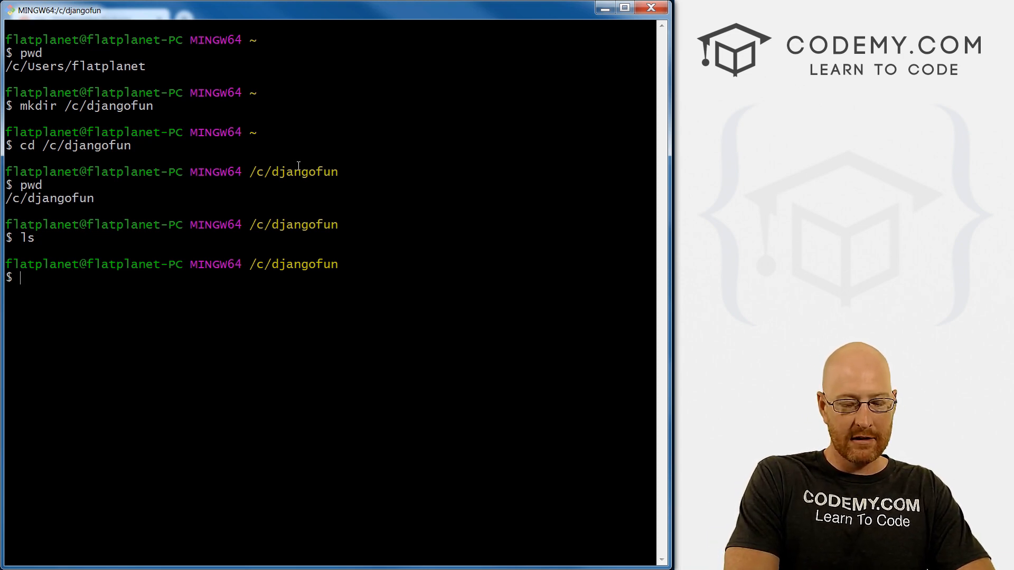
pyautogui.write('pip freeze')
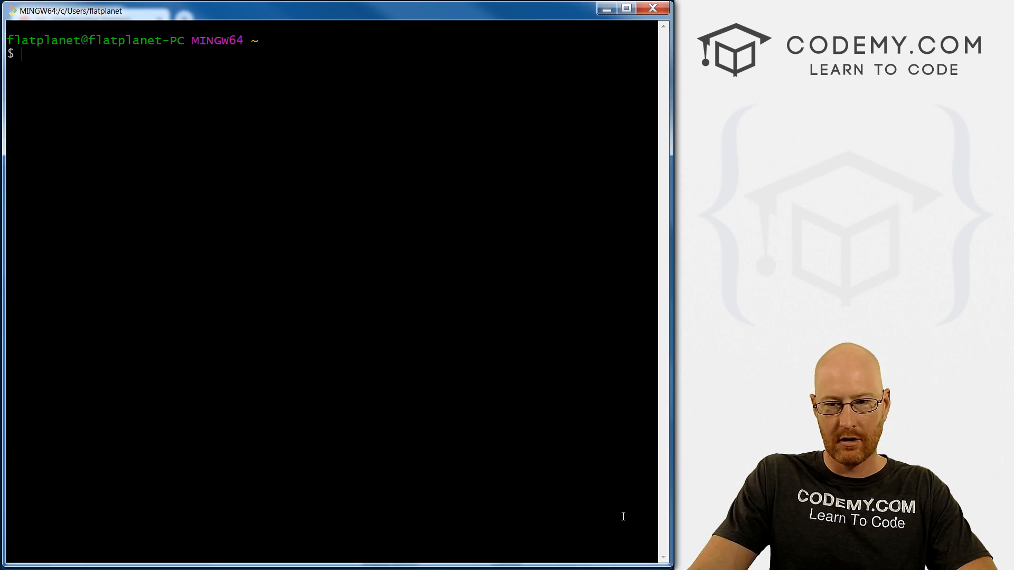
# - Return to /c/djangofun and list installed packages with pip freeze
pyautogui.write('cd')
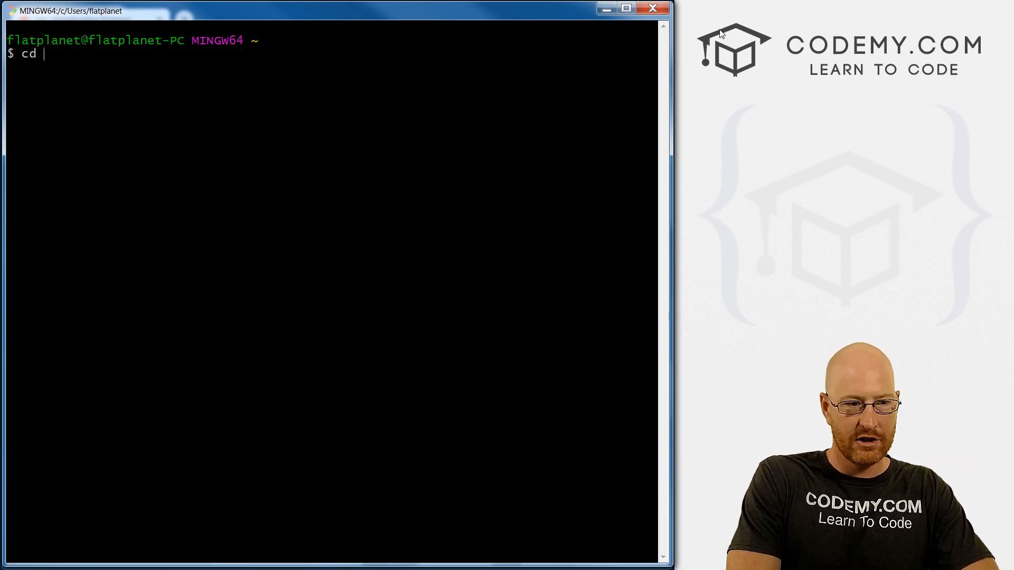
pyautogui.write('/c/')
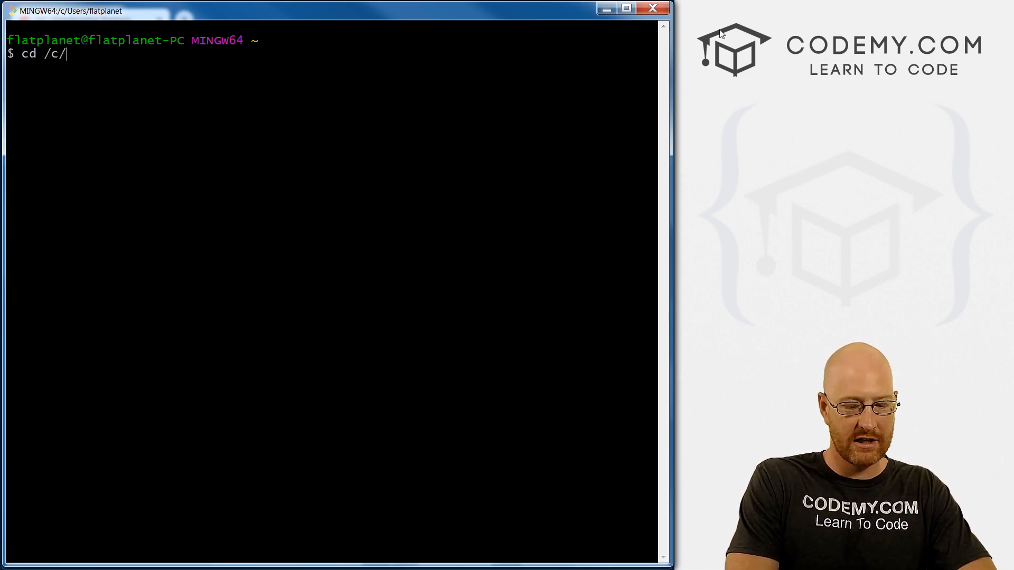
pyautogui.write('djangofun')
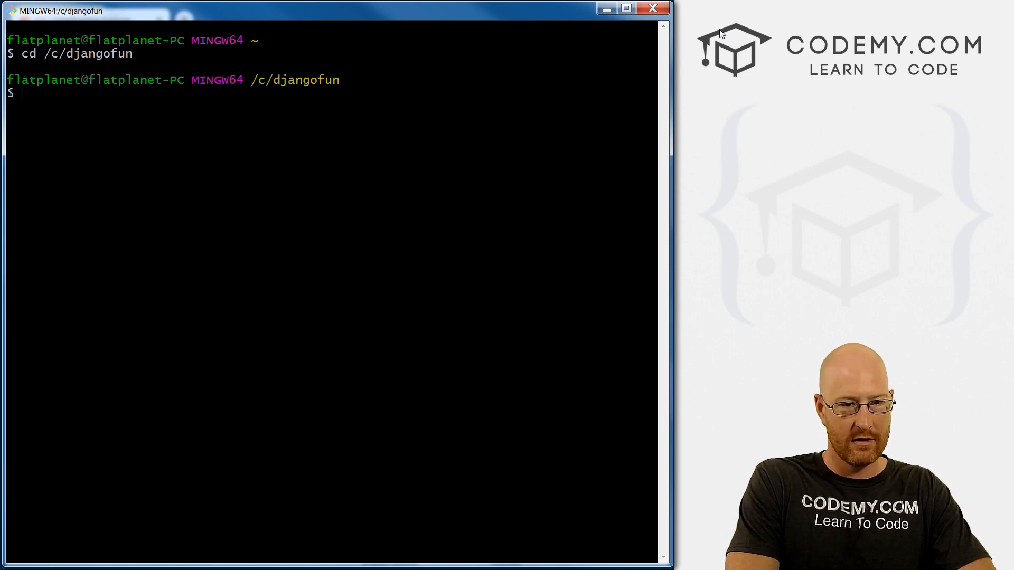
pyautogui.write('pip fr')
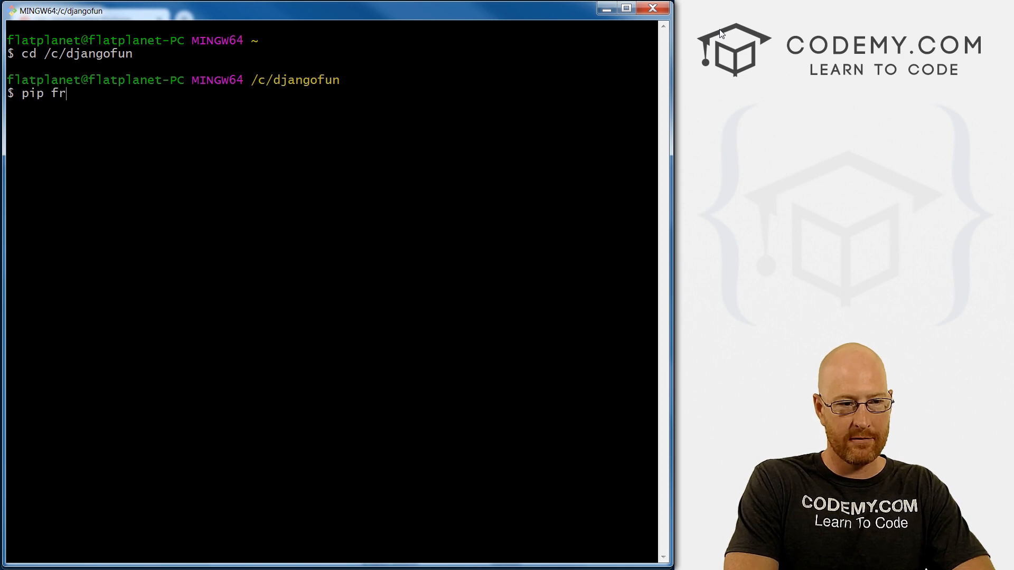
pyautogui.write('eeze')
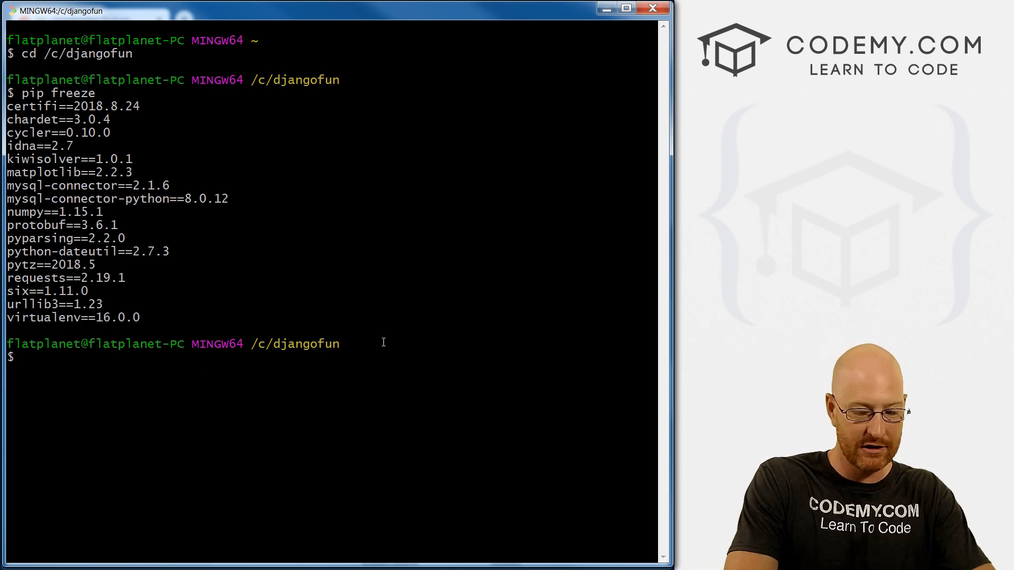
# - Run pip install virtualenv, see it already satisfied, and clear the terminal
pyautogui.write('pip install')
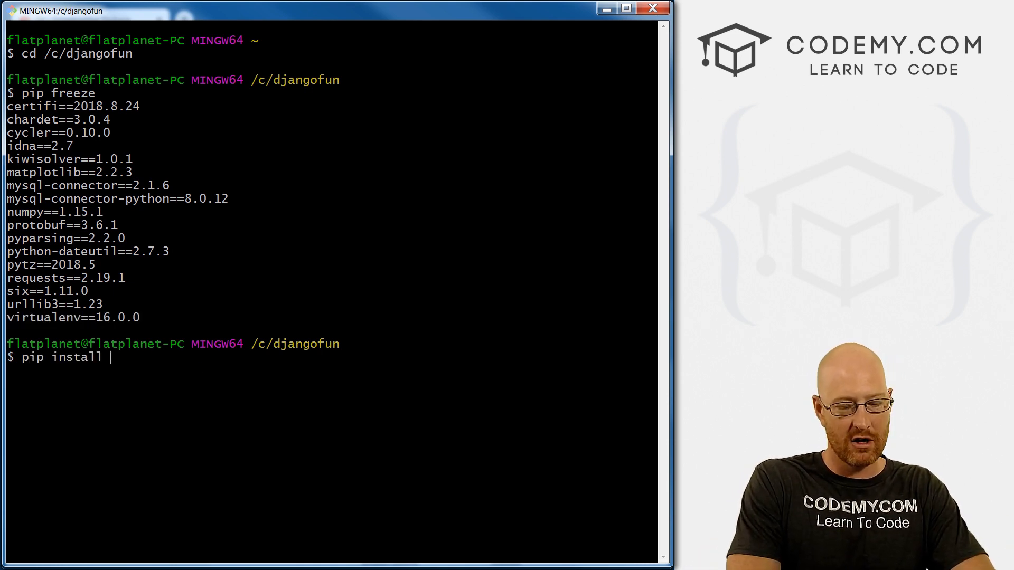
pyautogui.write('virtualenv')
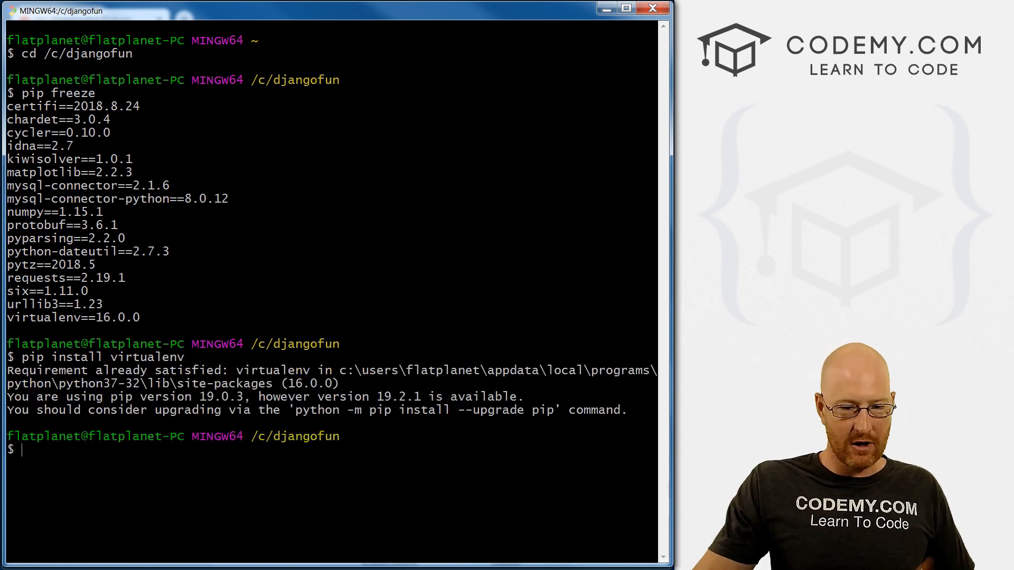
pyautogui.moveTo(8, 410); pyautogui.dragTo(657, 409)
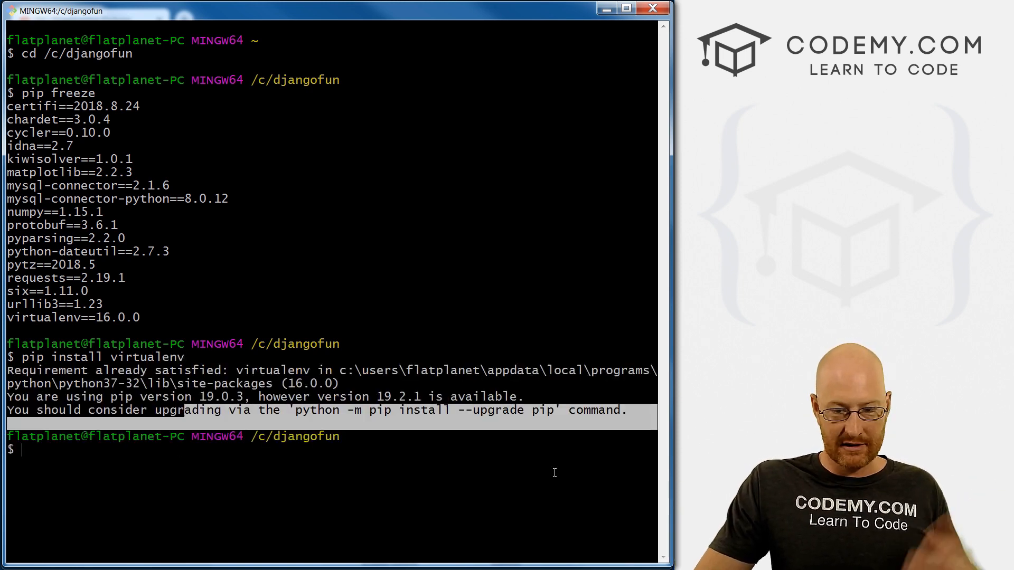
pyautogui.write('cleqr')
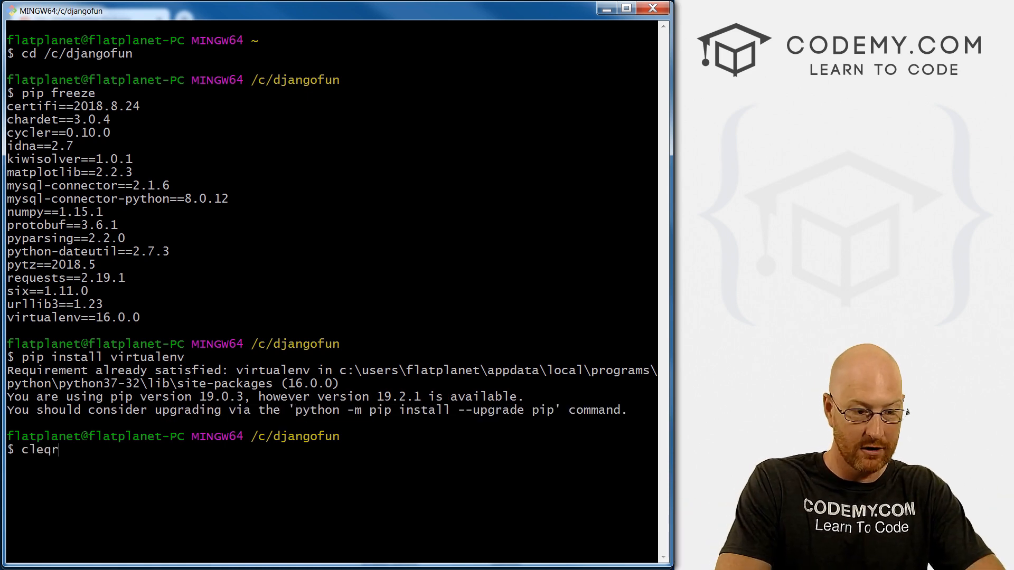
pyautogui.write('clear')
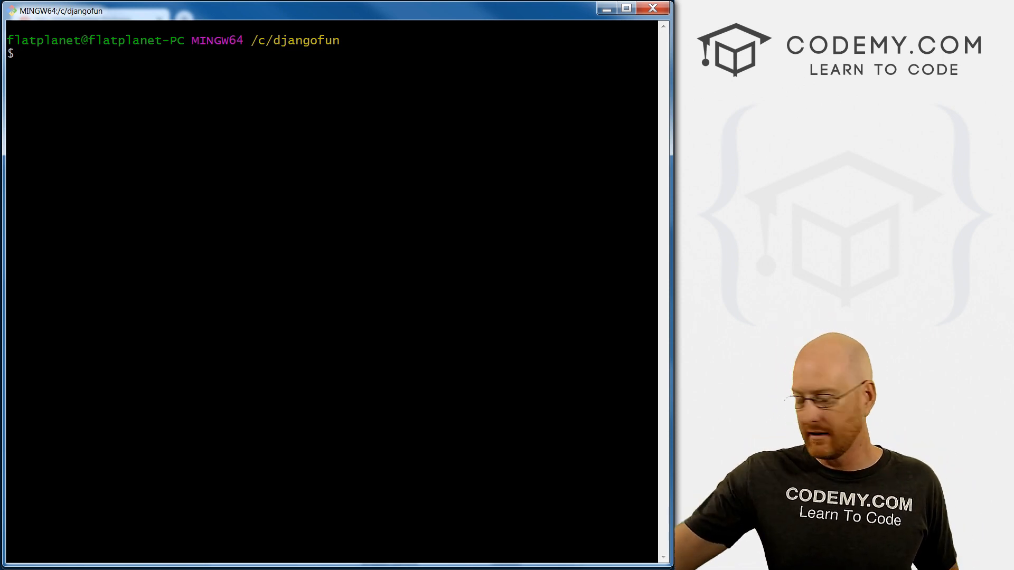
# - Start a virtualenv command and abort it with Ctrl+C
pyautogui.write('virutal')
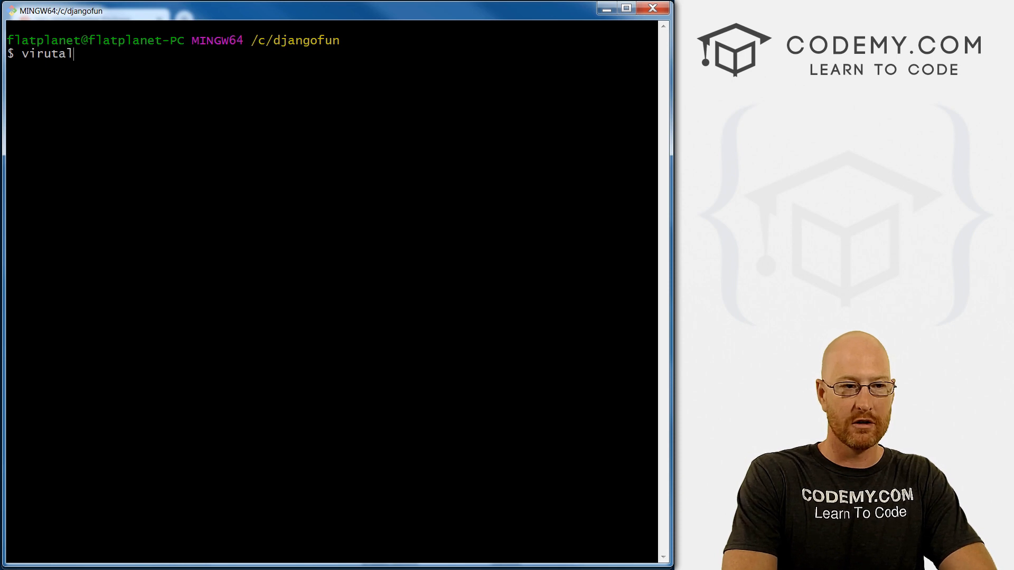
pyautogui.write('env .')
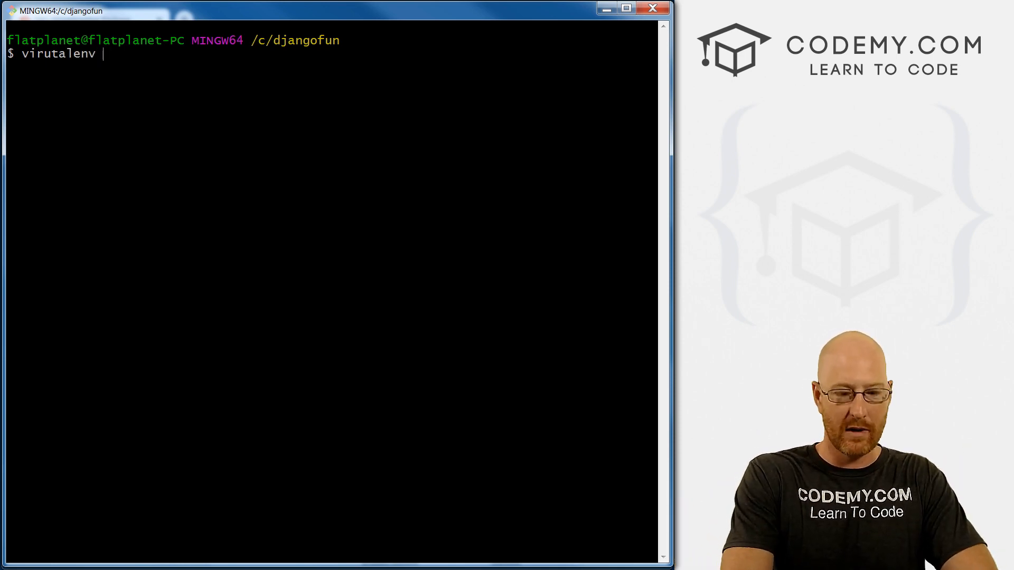
pyautogui.write('ven')
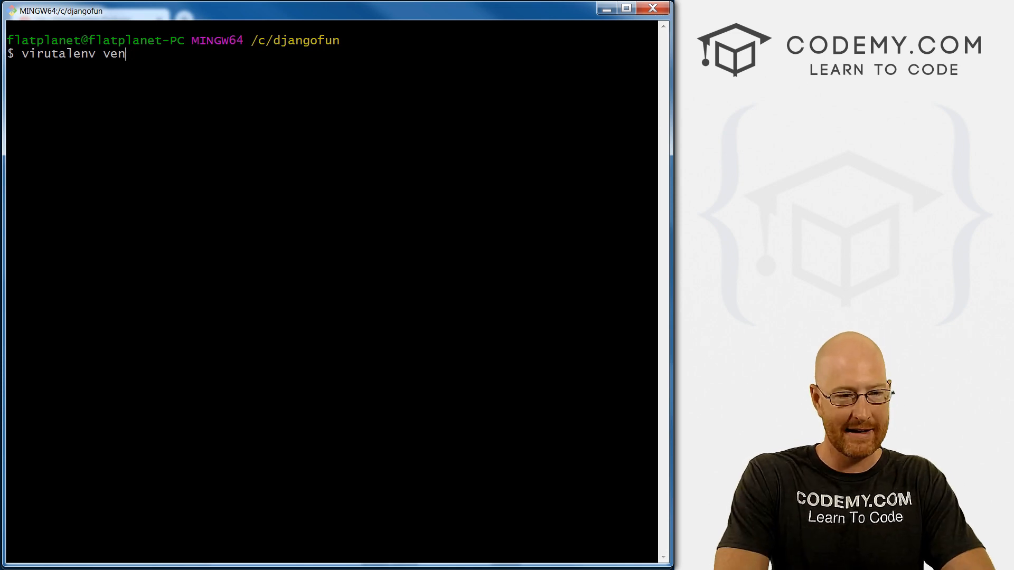
pyautogui.press('Ctrl+c')
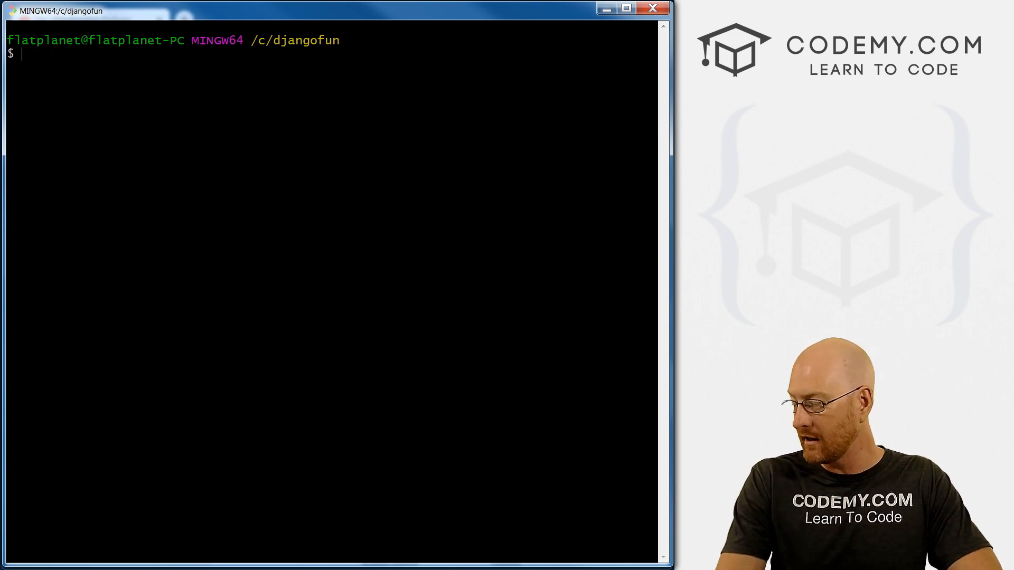
# - Create the virtual environment with python -m venv venv in /c/djangofun
pyautogui.write('python')
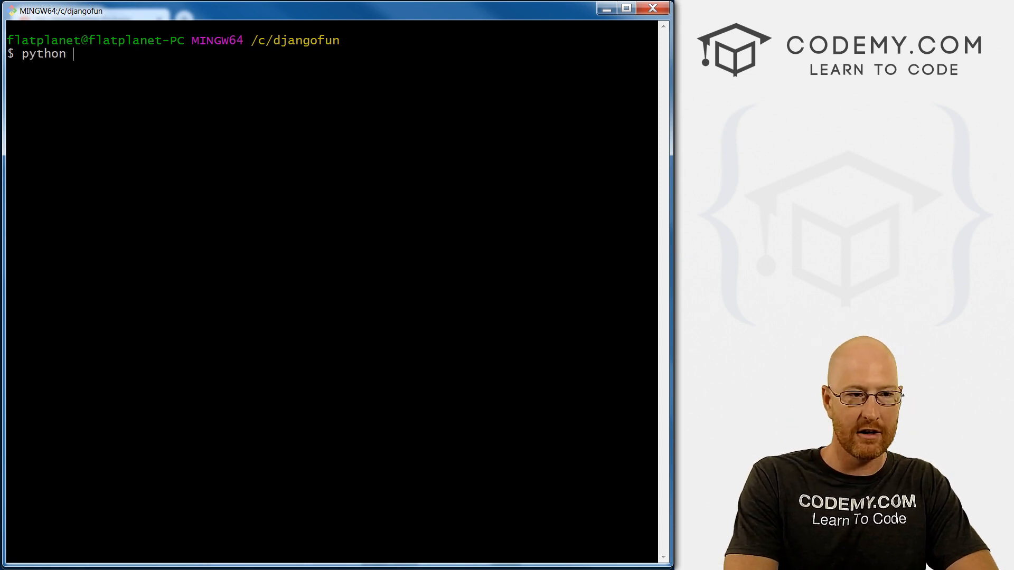
pyautogui.write('-m')
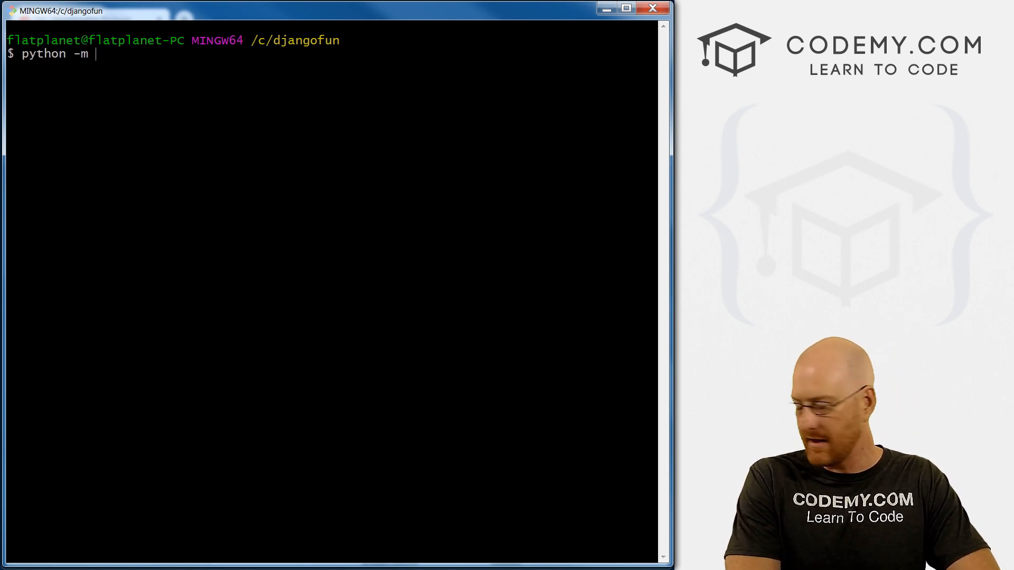
pyautogui.write('venv')
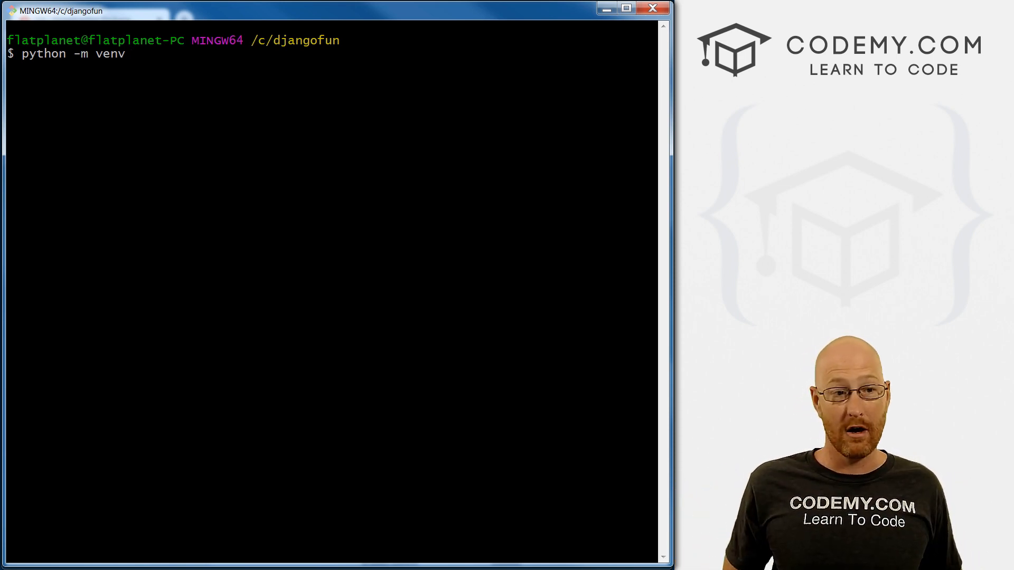
pyautogui.write('venv')
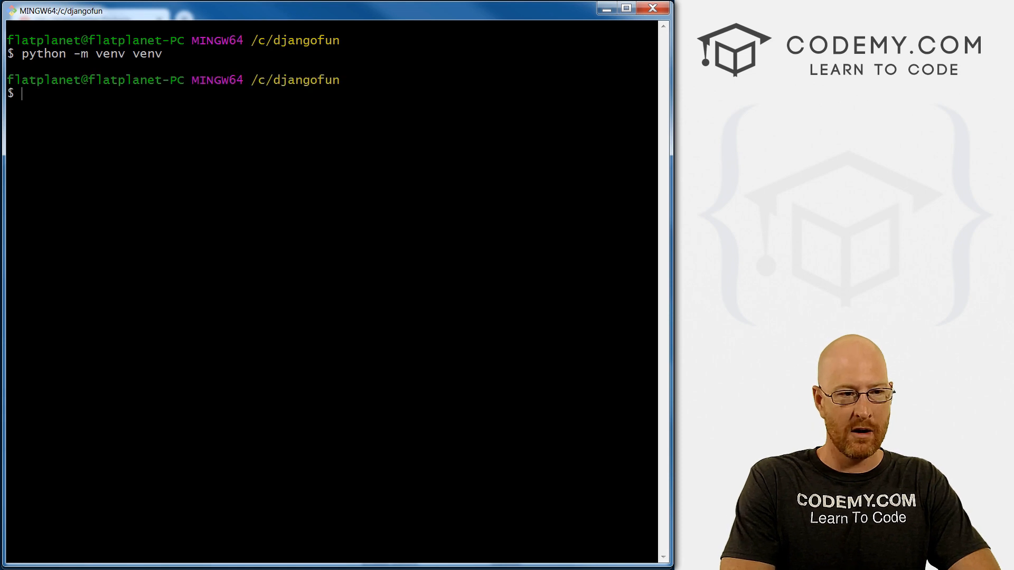
# - List djangofun to see the new venv folder and change into venv/
pyautogui.write('ls')
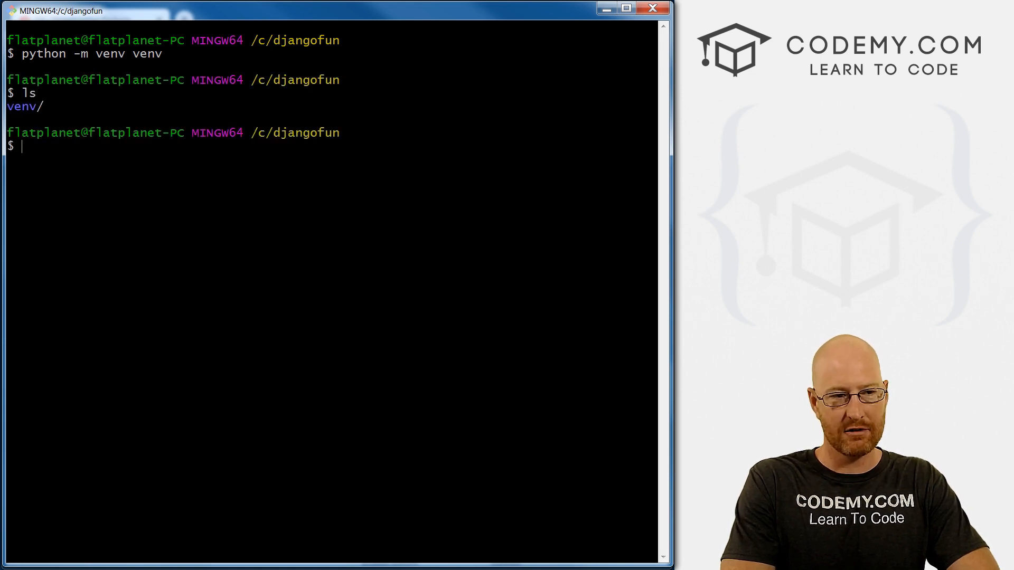
pyautogui.doubleClick(22, 106)
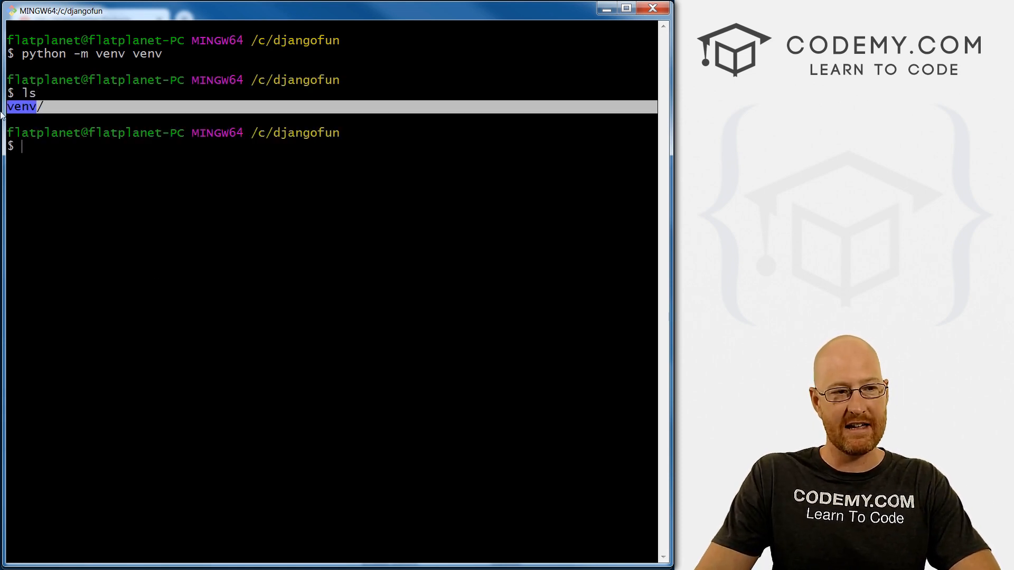
pyautogui.write('cd ./')
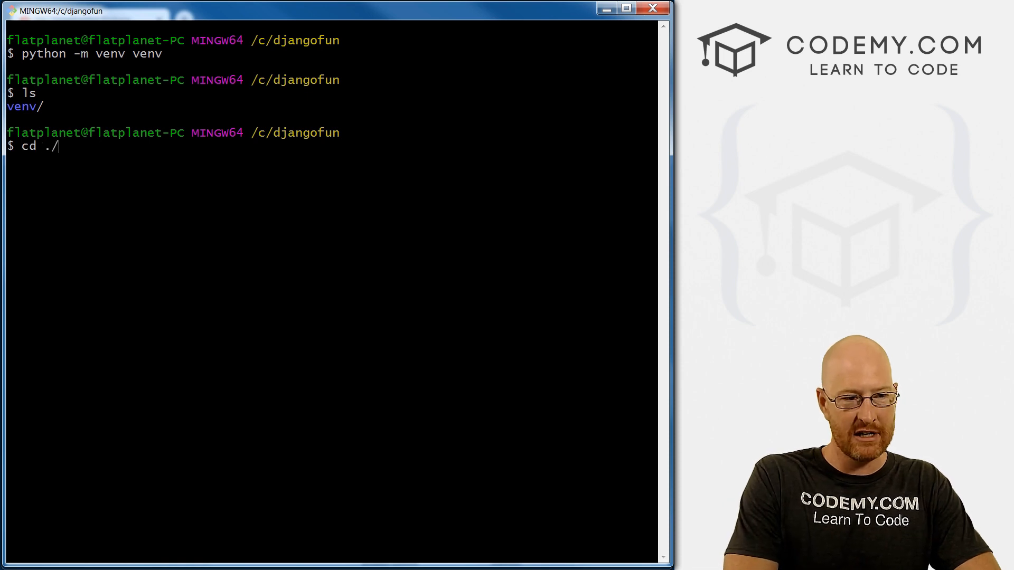
pyautogui.press('Backspace')
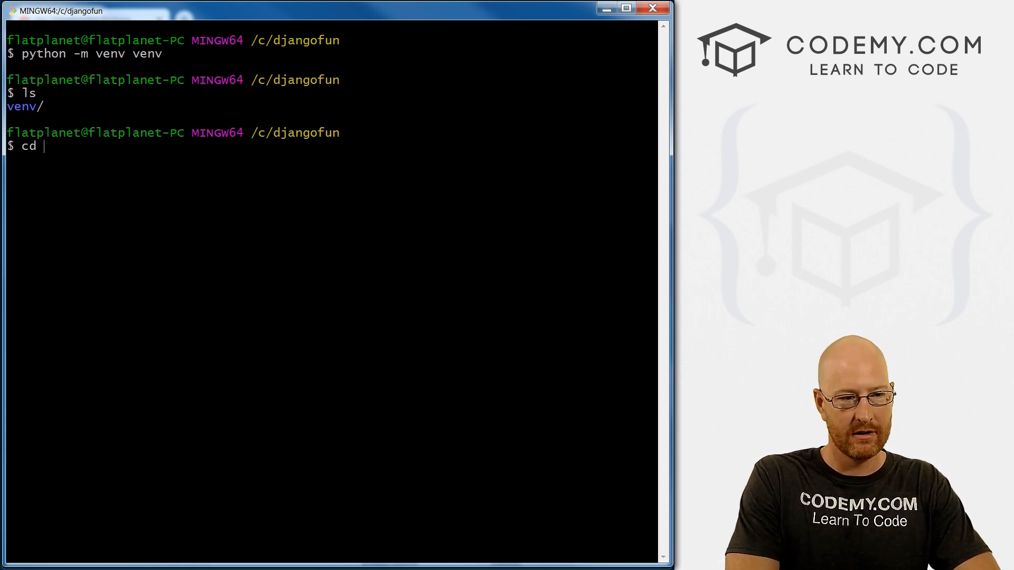
pyautogui.write('venv/')
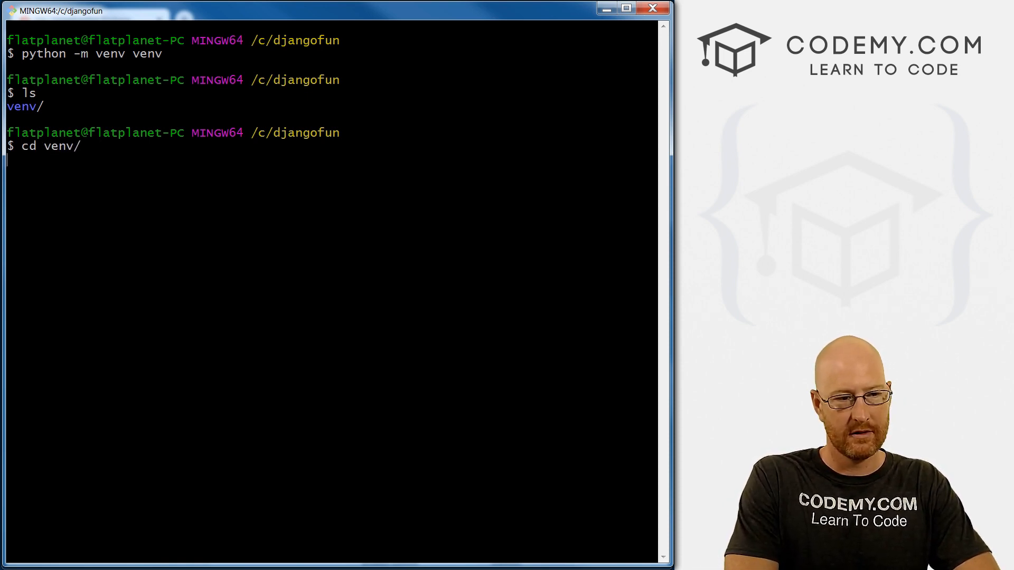
# - List venv's Include, Lib, pyvenv.cfg and Scripts, then return to /c/djangofun confirmed by pwd
pyautogui.write('ls')
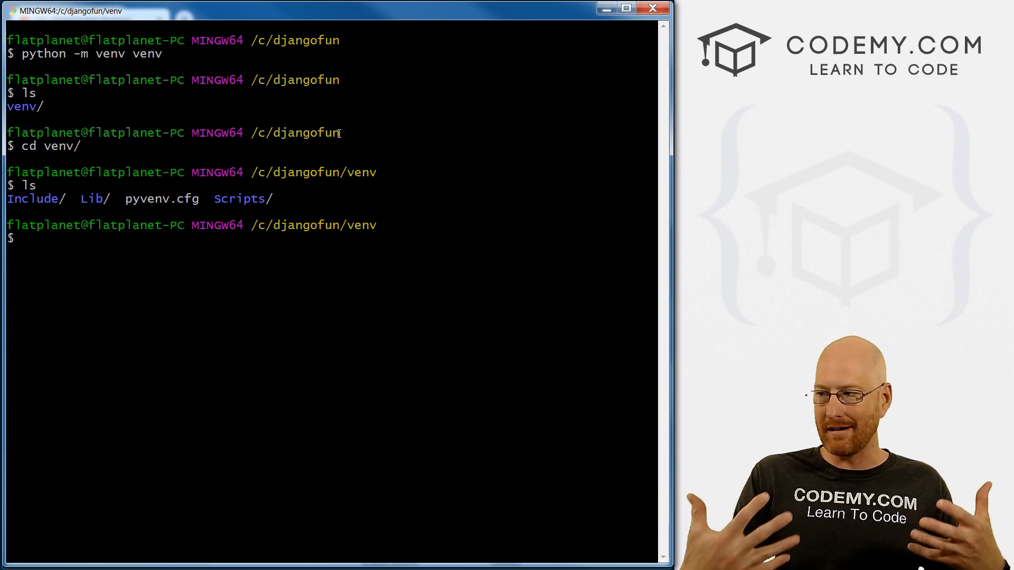
pyautogui.doubleClick(239, 199)
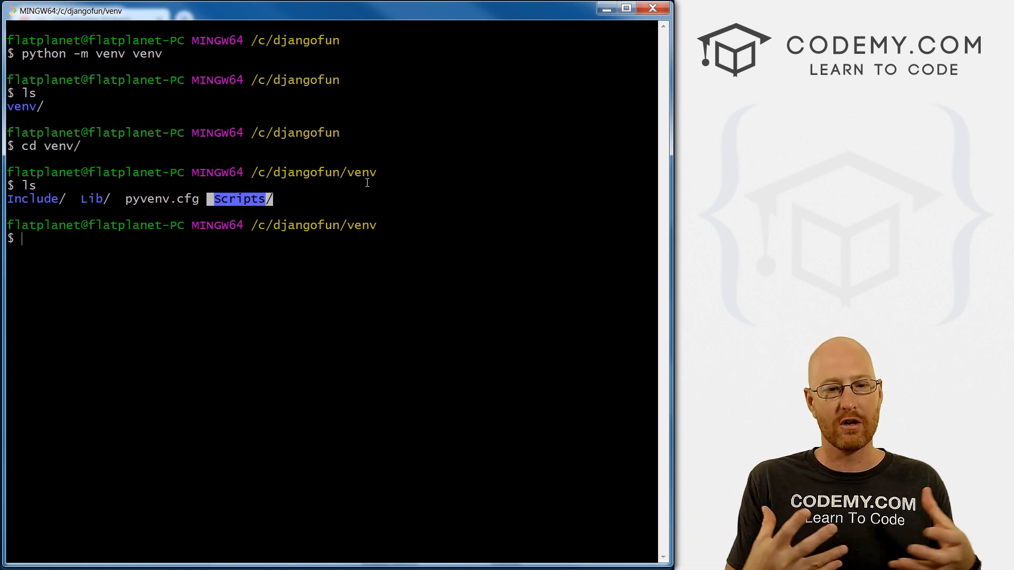
pyautogui.write('cd ..')
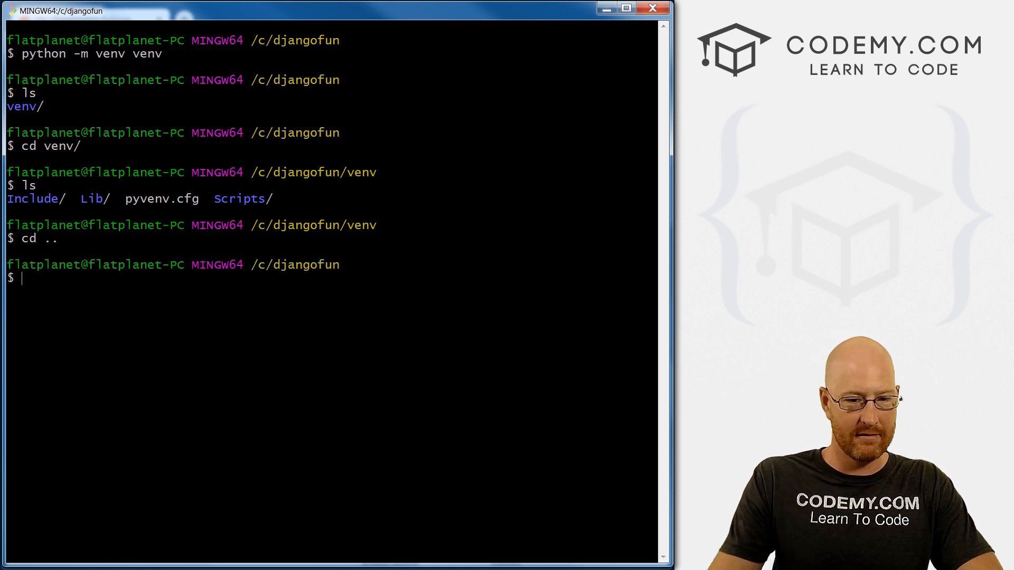
pyautogui.write('pwd')
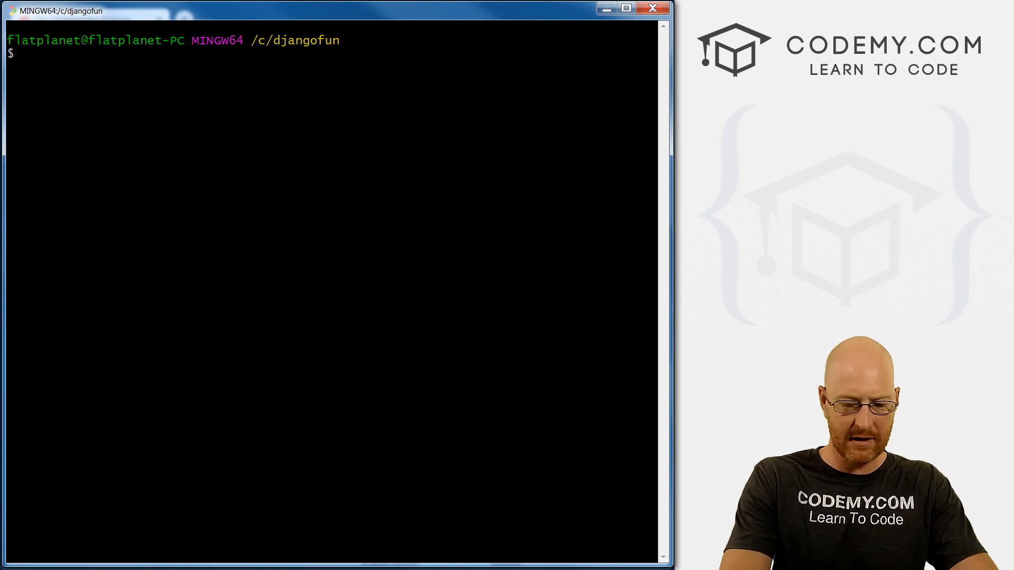
# - Attempt activation with a ./Scripts/activate path
pyautogui.write('. /')
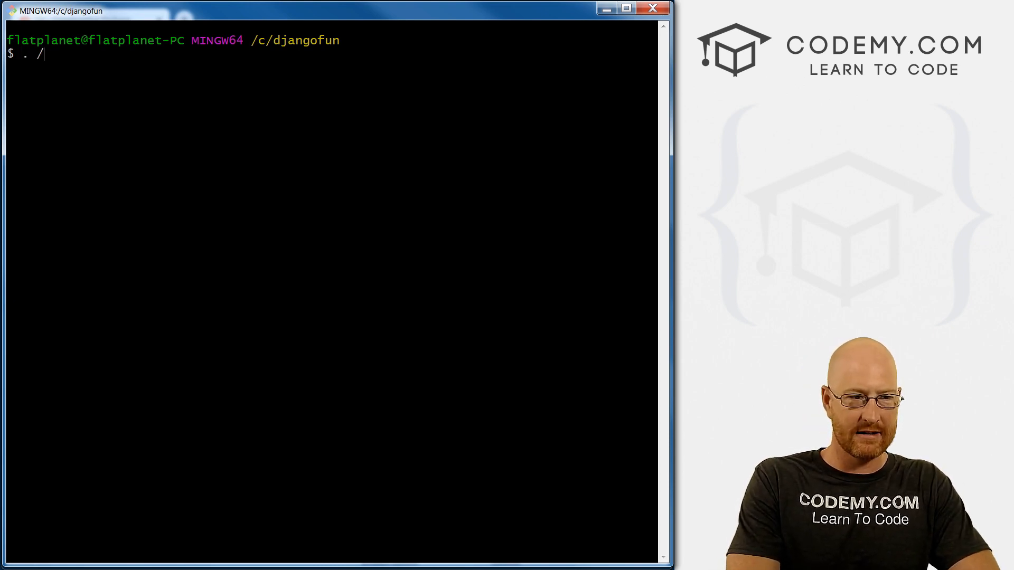
pyautogui.write('scre')
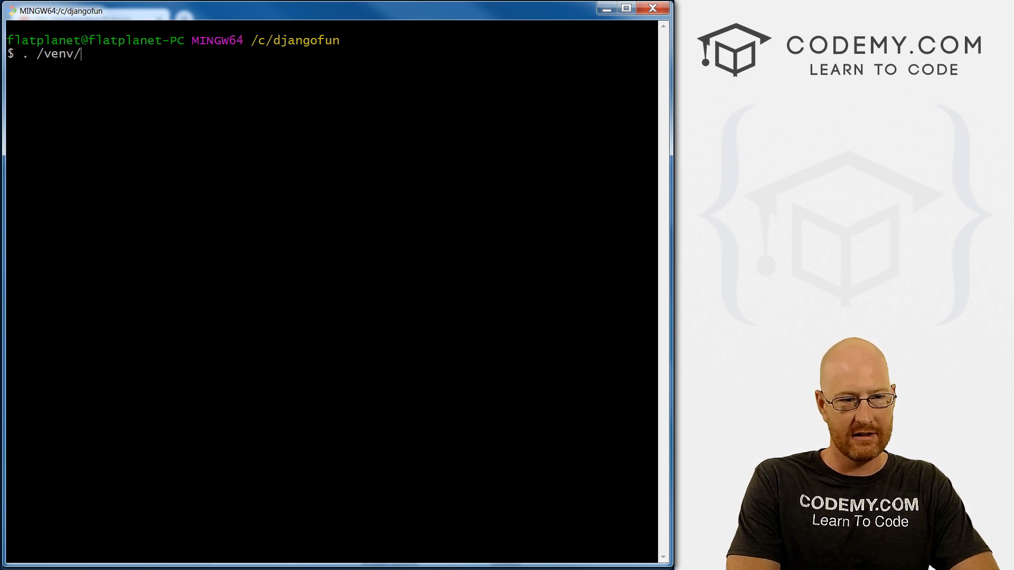
pyautogui.write('scr')
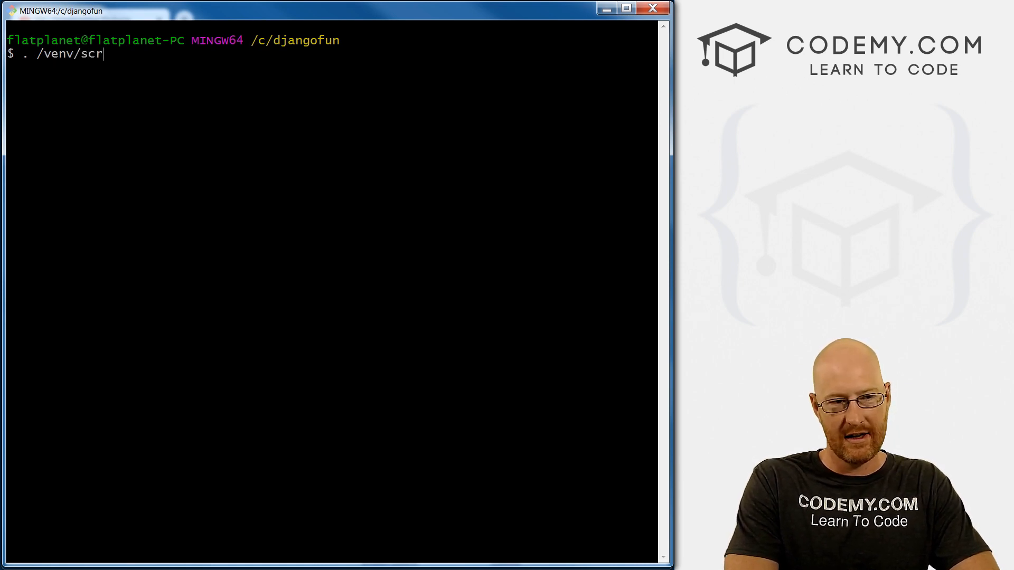
pyautogui.write('ipts/act')
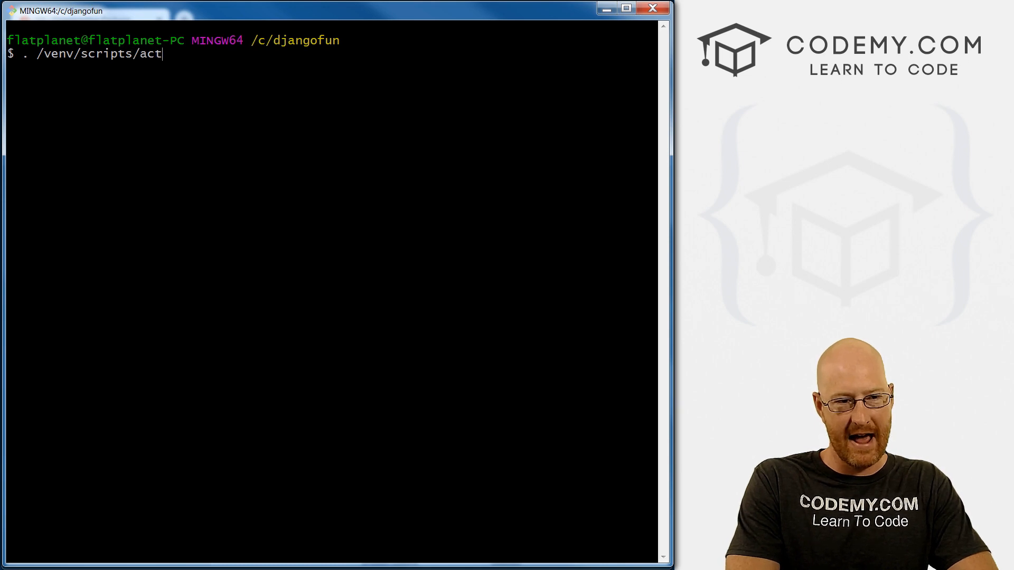
pyautogui.write('ivate')
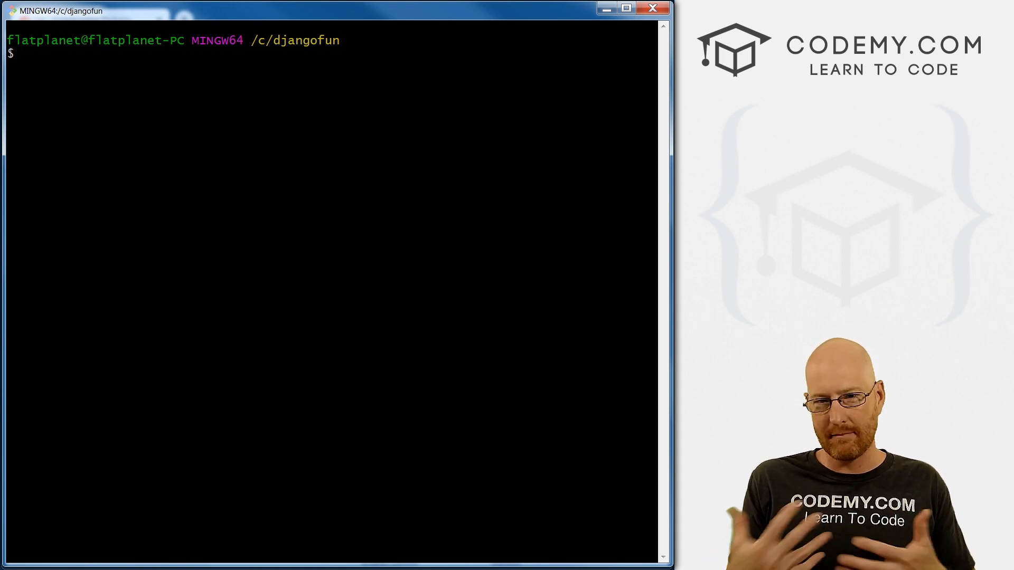
# - Run source venv/Scripts/activate so the prompt shows the (venv) marker
pyautogui.write('source')
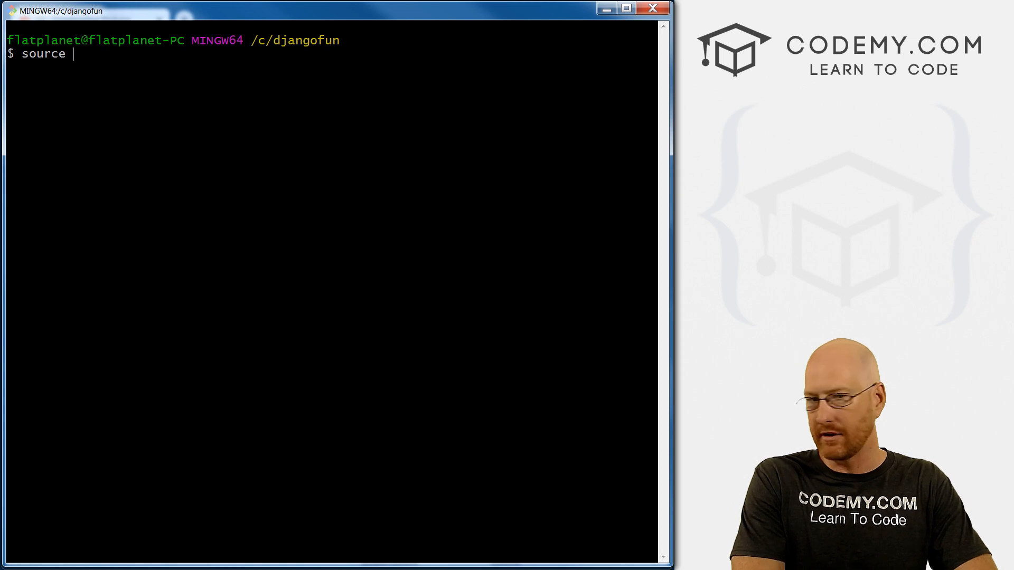
pyautogui.write('venv/')
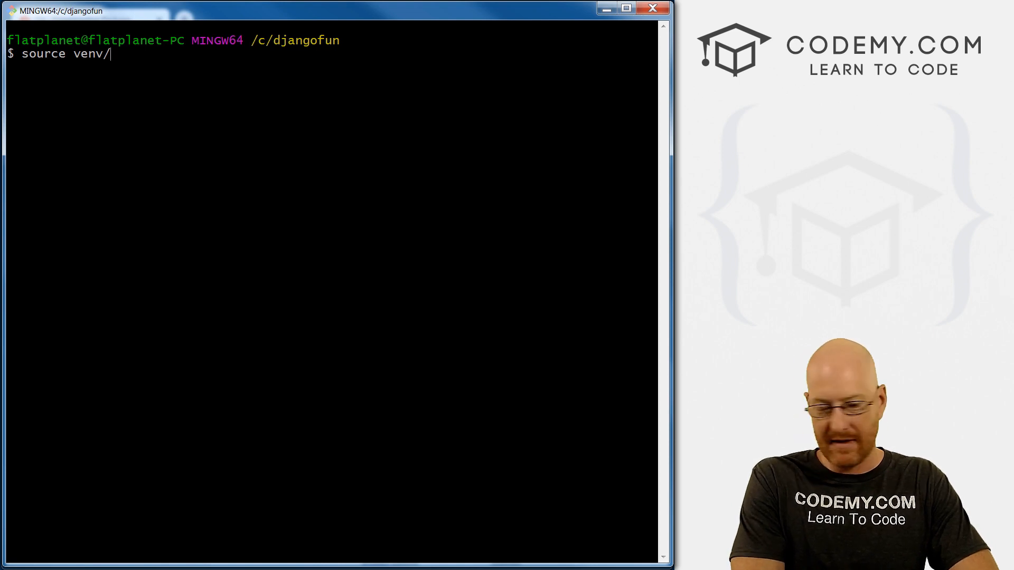
pyautogui.write('Scripts/')
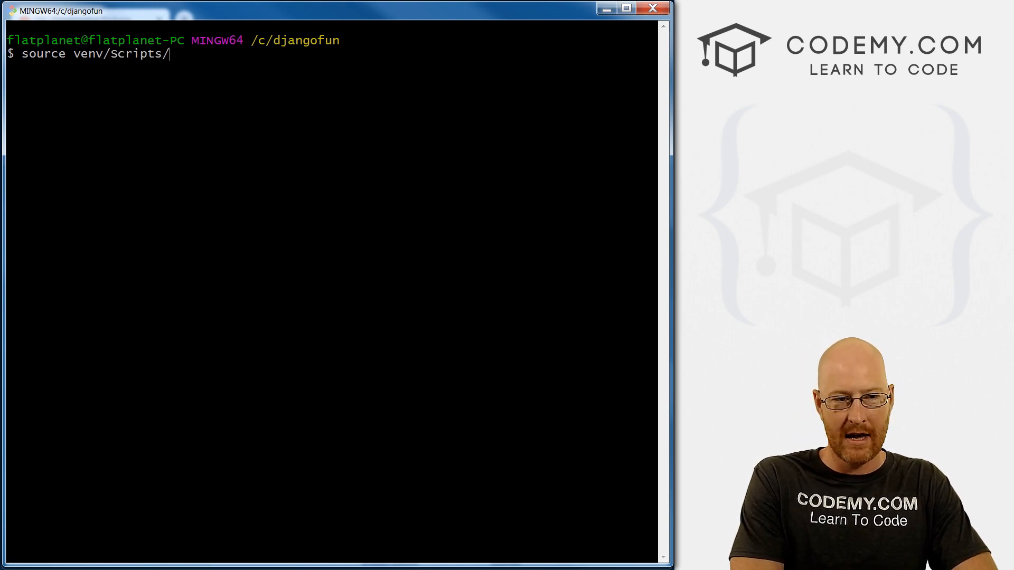
pyautogui.write('activate')
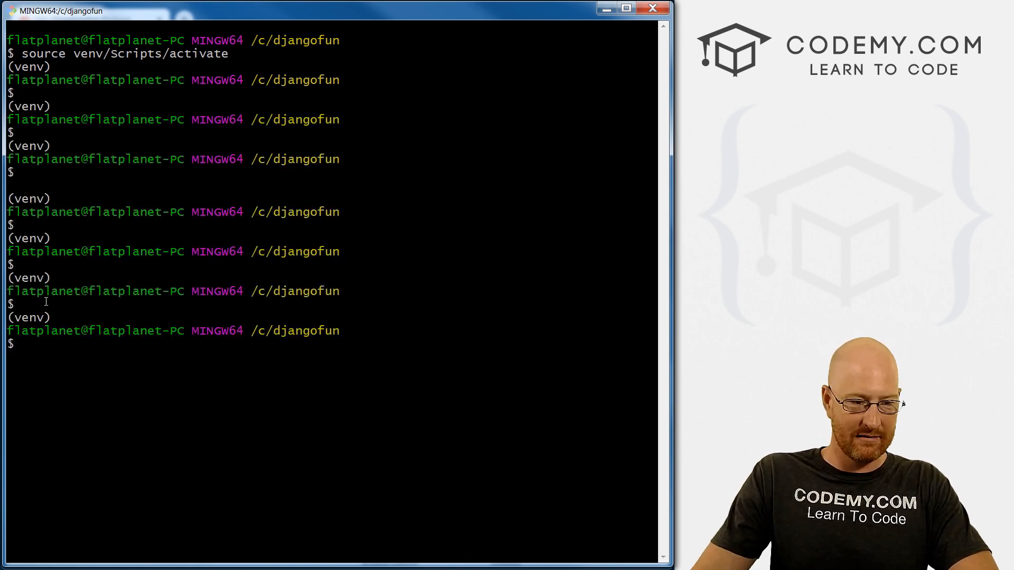
pyautogui.doubleClick(29, 318)
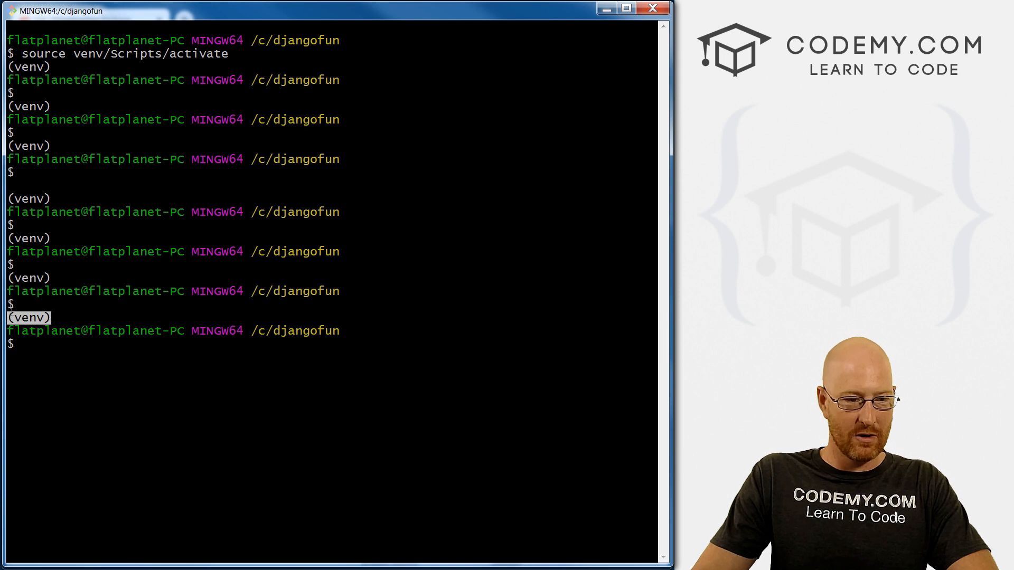
pyautogui.moveTo(178, 257)
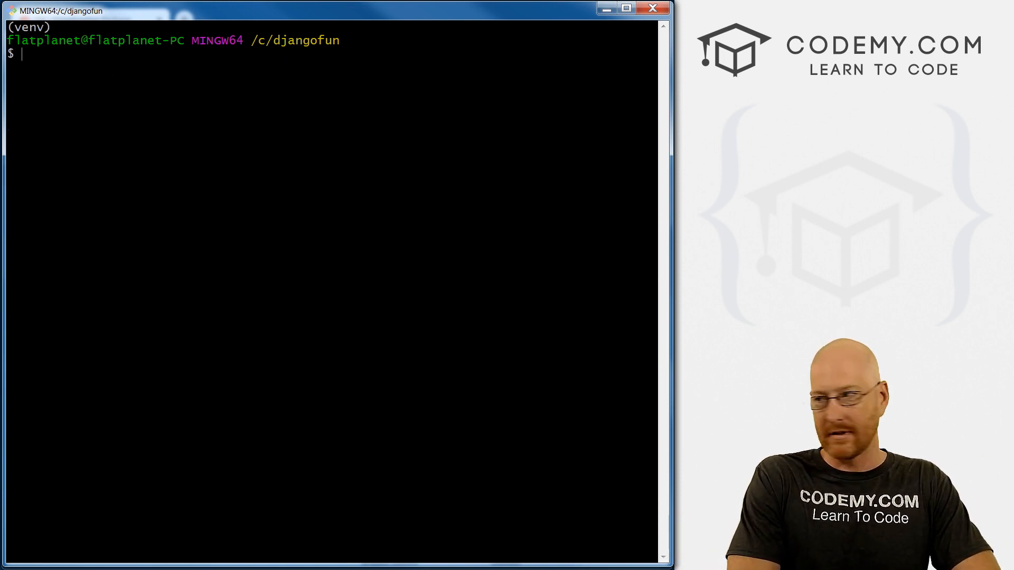
# - Check installed packages with pip freeze, then install Django into the venv with pip install django
pyautogui.write('pip fr')
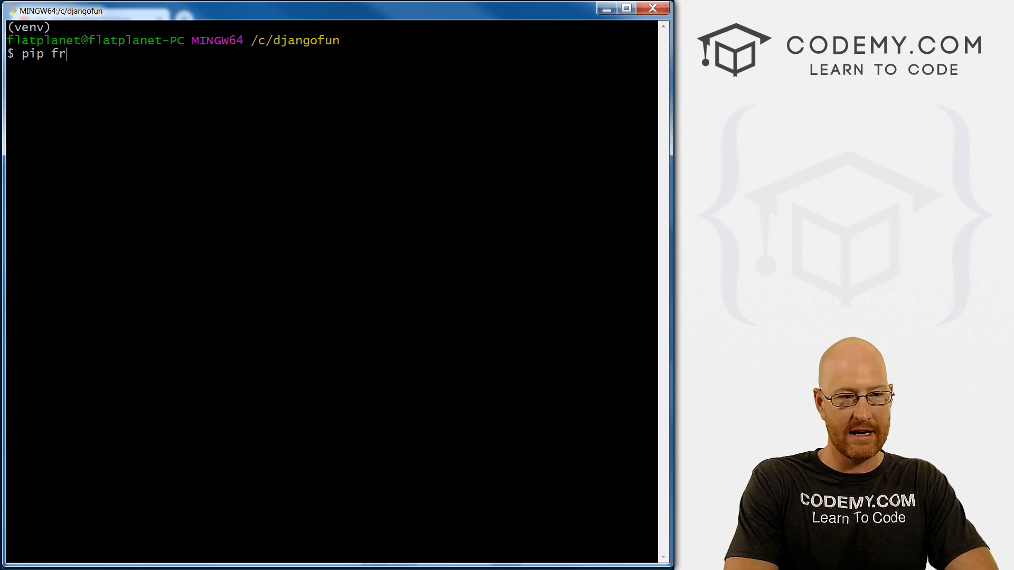
pyautogui.write('eeze')
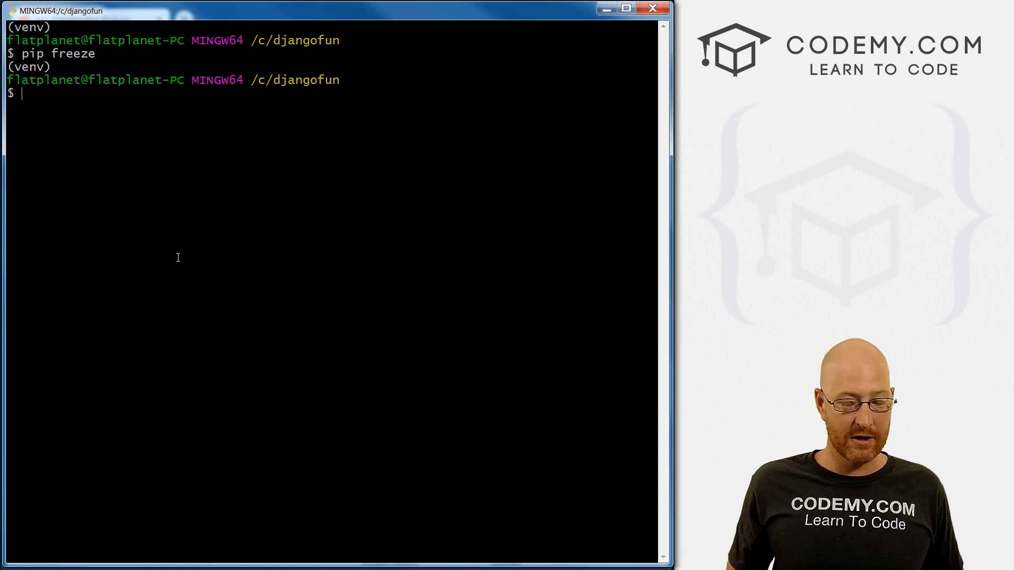
pyautogui.write('pip i')
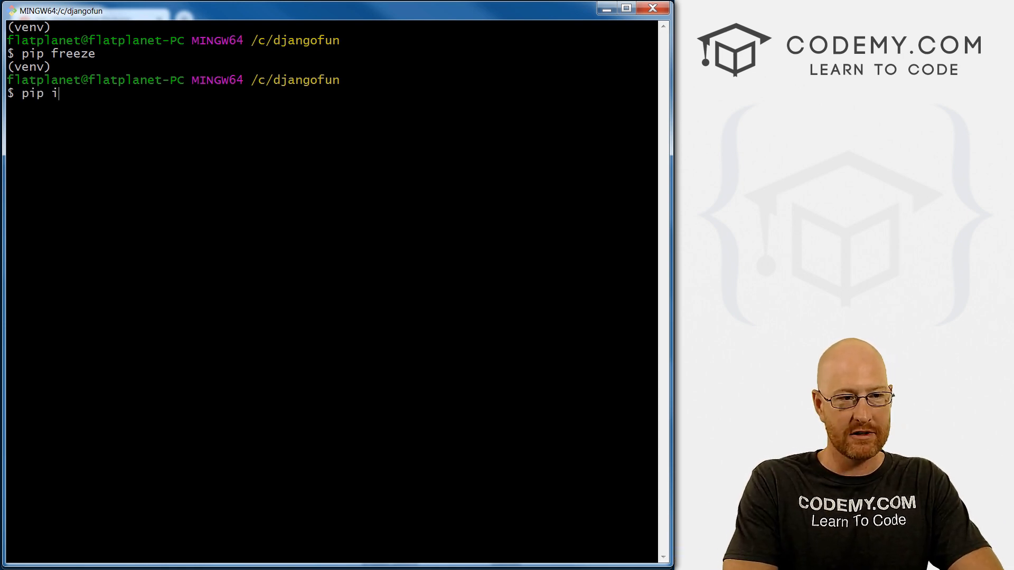
pyautogui.write('nstall django')
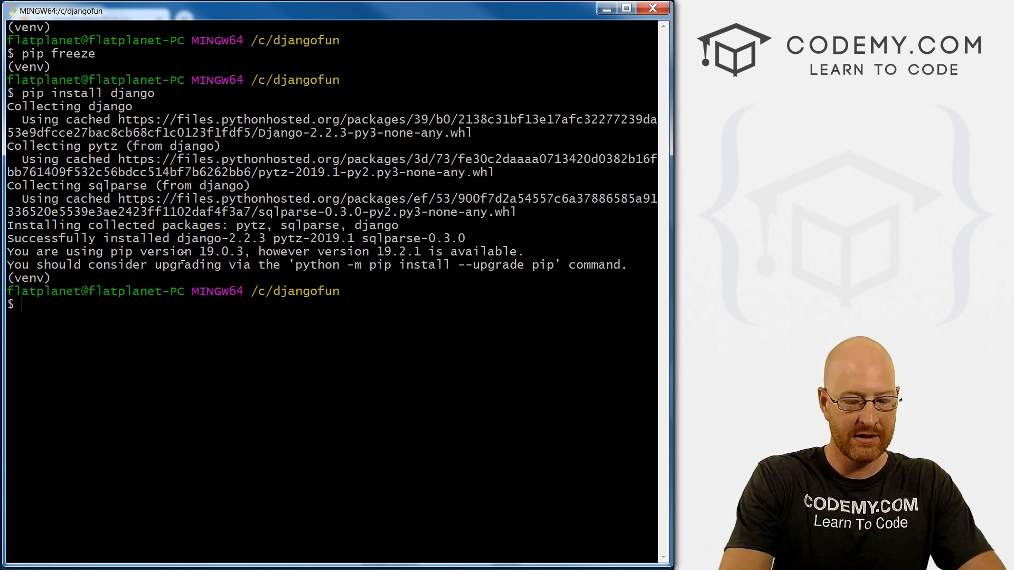
# - Confirm Django 2.2.3, pytz and sqlparse are listed by pip freeze, then clear the terminal
pyautogui.write('pip freeze')
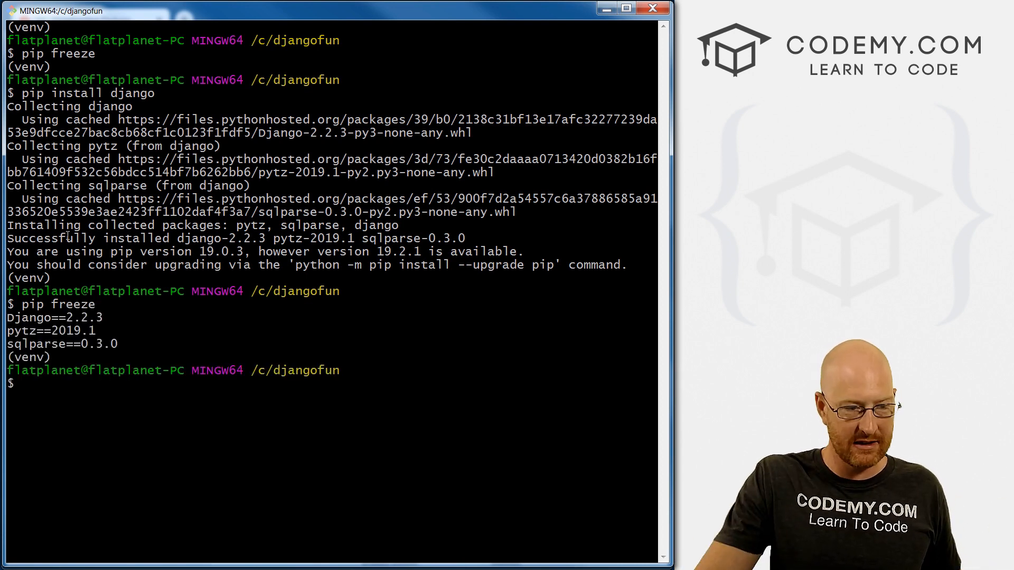
pyautogui.doubleClick(34, 330)
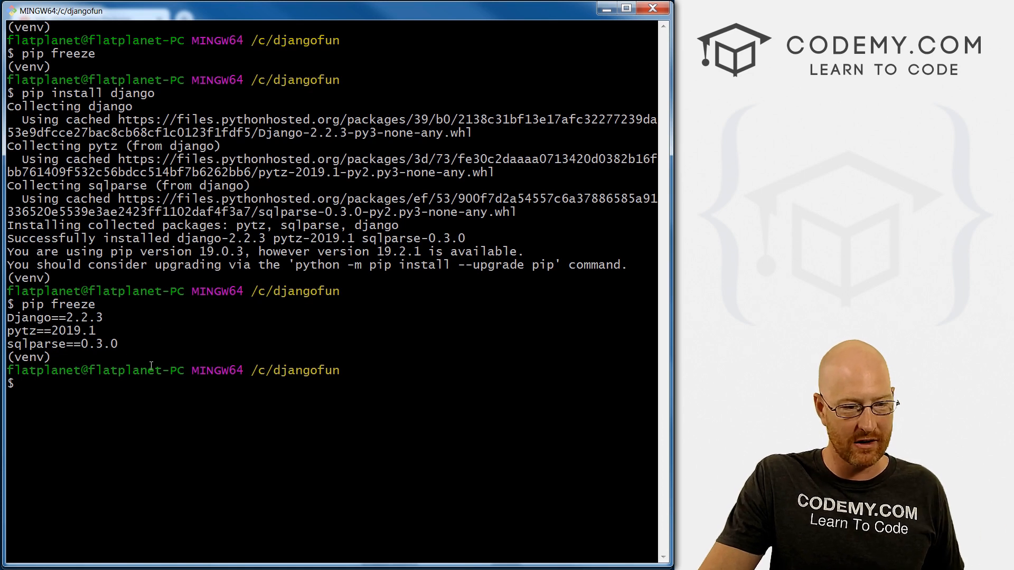
pyautogui.write('c')
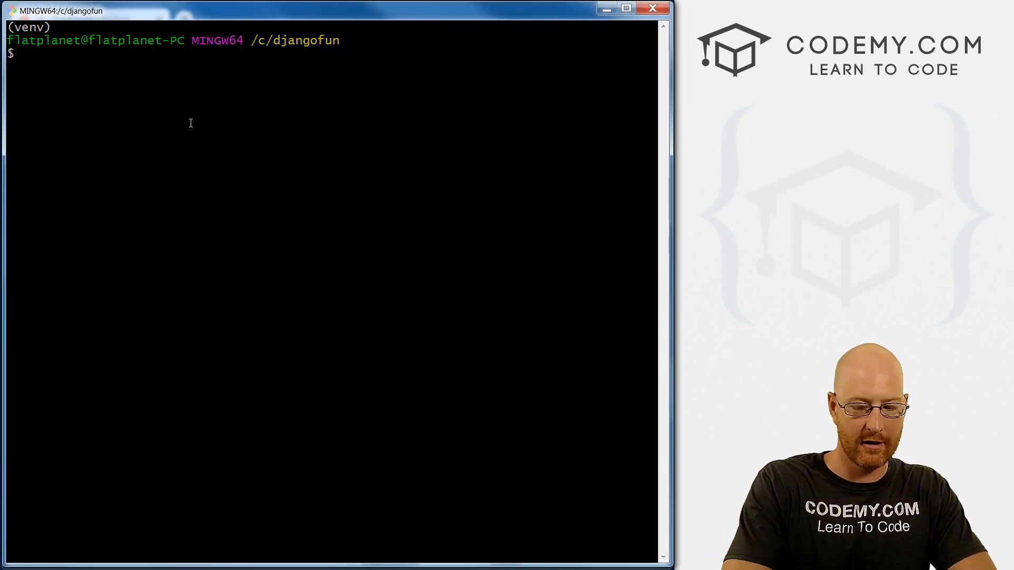
# - Create the Django project with django-admin.py startproject funstuff
pyautogui.write('django-admin.p')
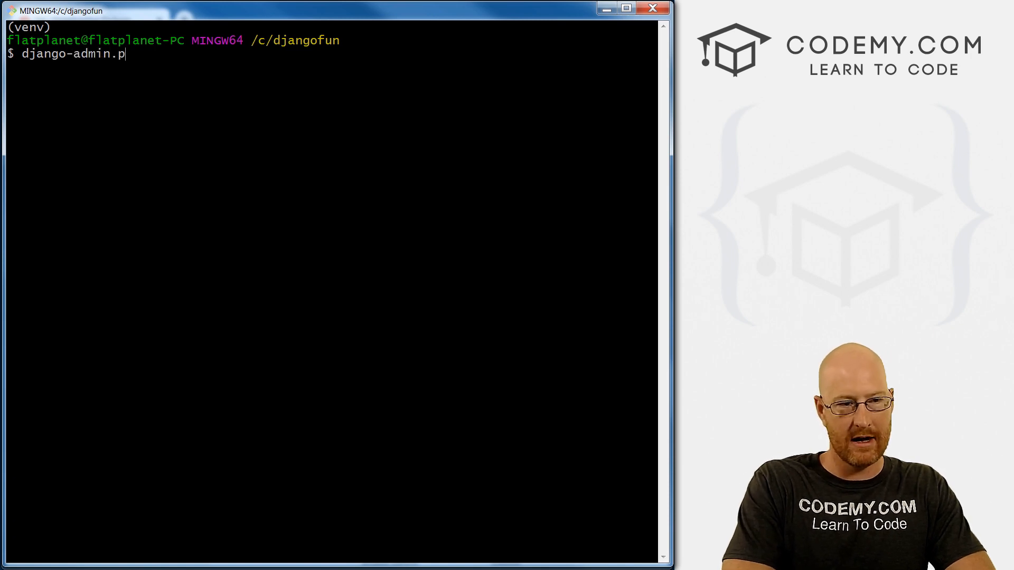
pyautogui.write('y startproj')
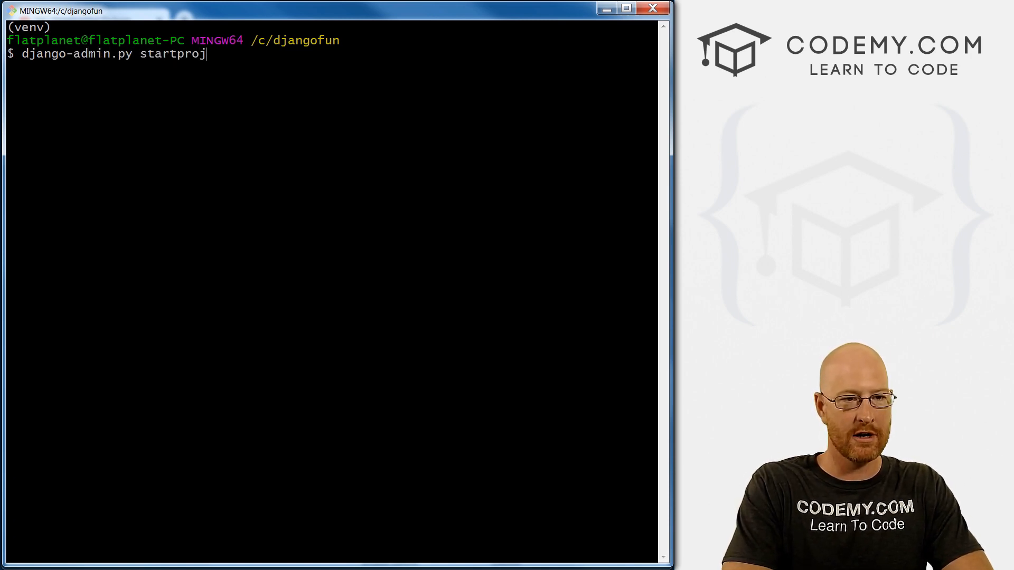
pyautogui.write('ect')
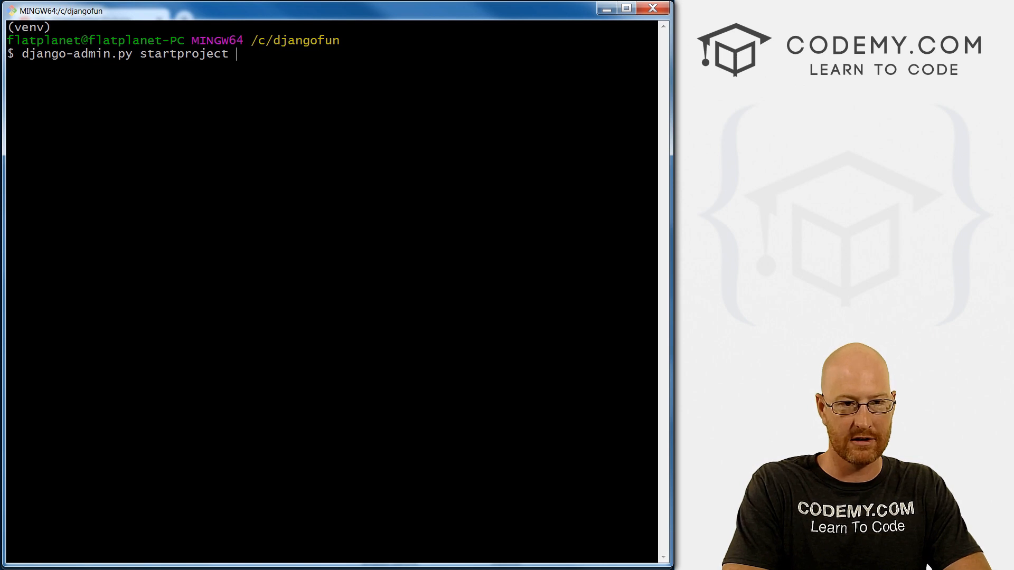
pyautogui.write('funstuff')
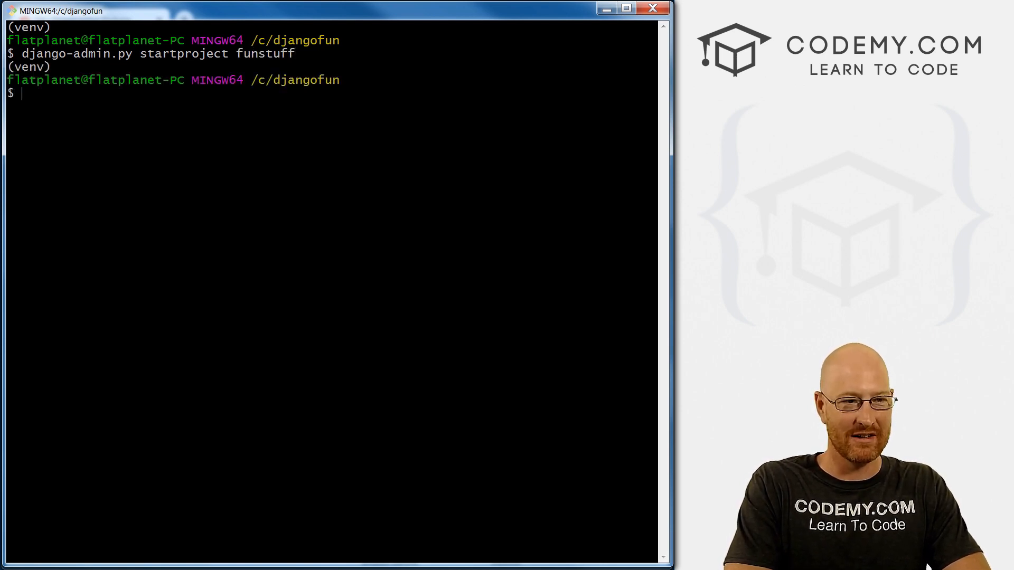
# - List the folder to see funstuff, move into it with cd funstuff/ and list its inner funstuff folder and manage.py
pyautogui.write('ls')
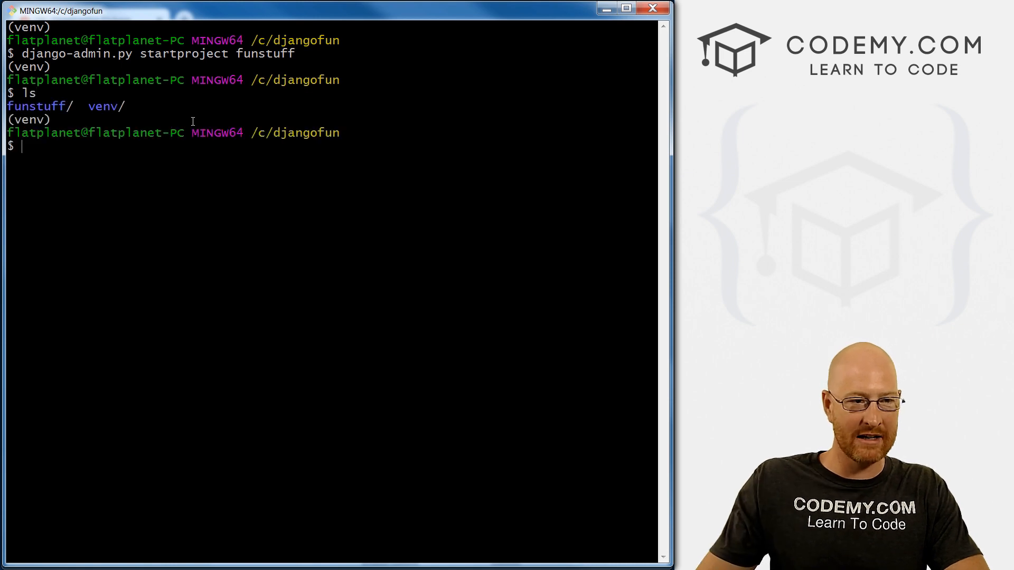
pyautogui.doubleClick(104, 106)
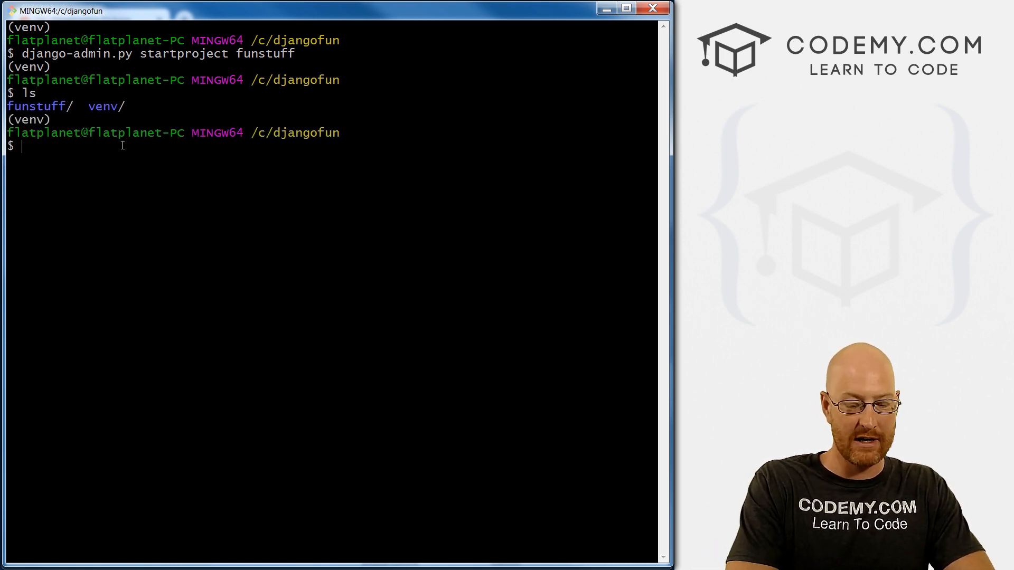
pyautogui.write('cd fu')
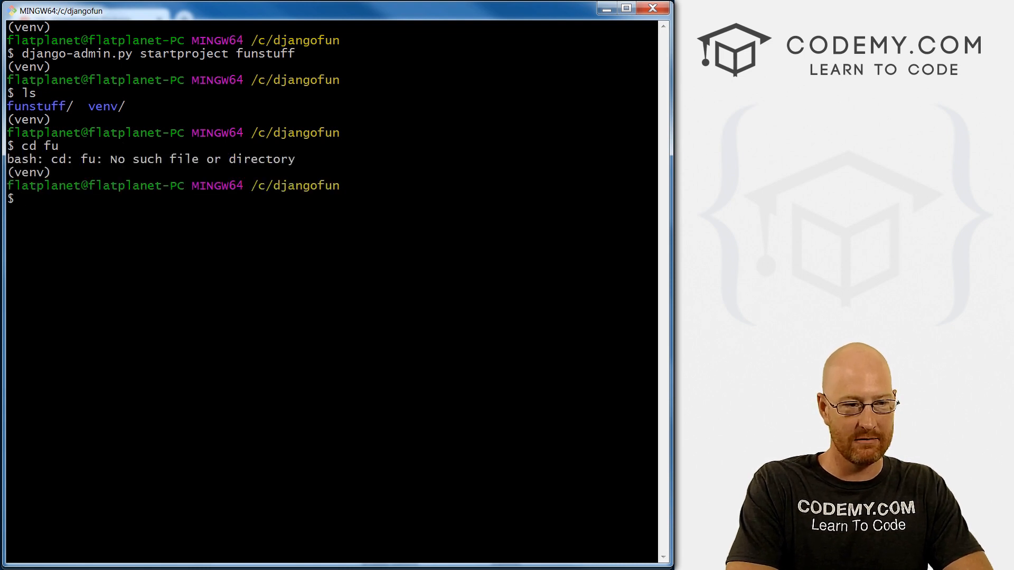
pyautogui.write('cd funstuff/')
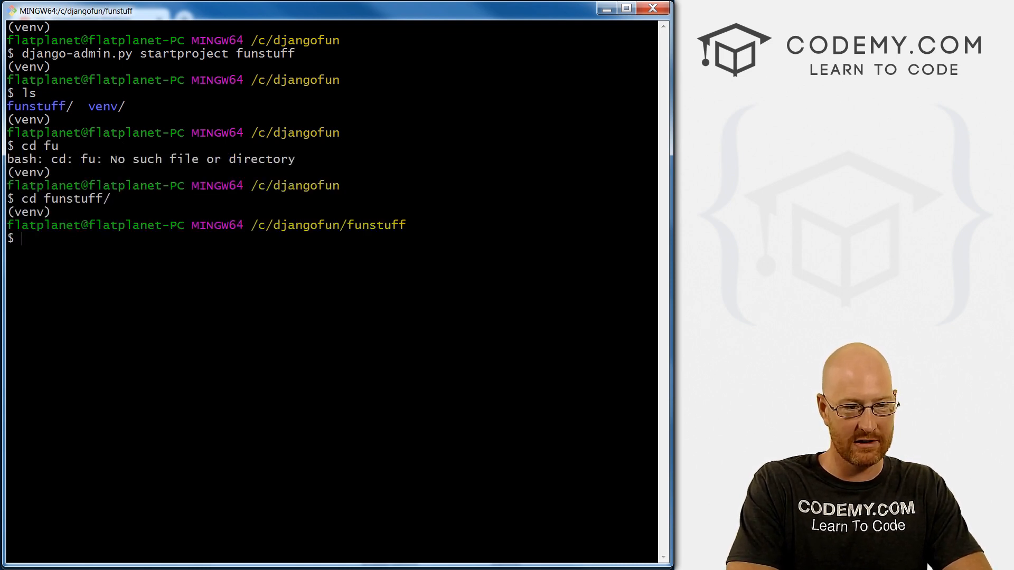
pyautogui.write('ls')
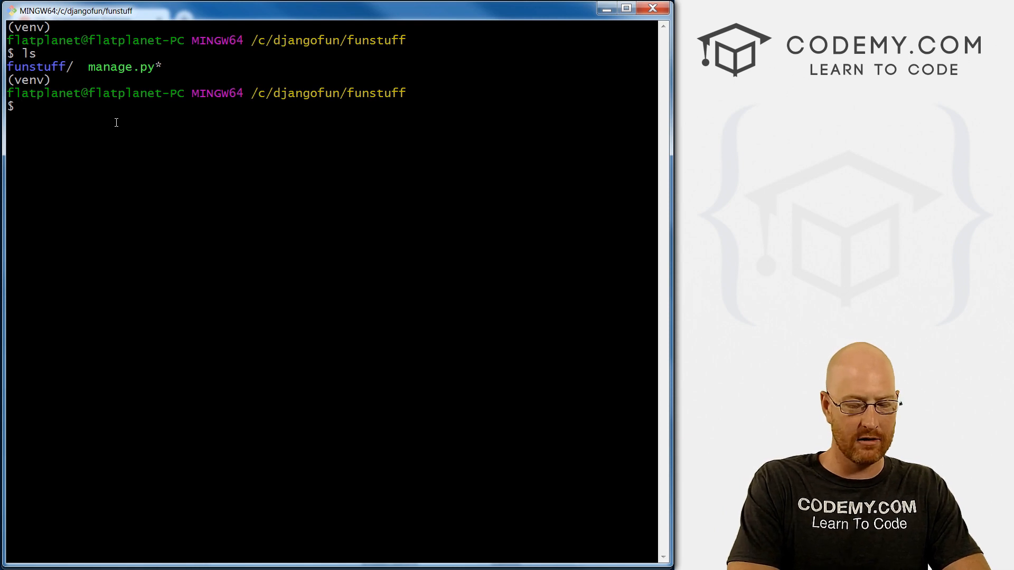
# - Run python manage.py runserver to start the development server
pyautogui.write('python manage')
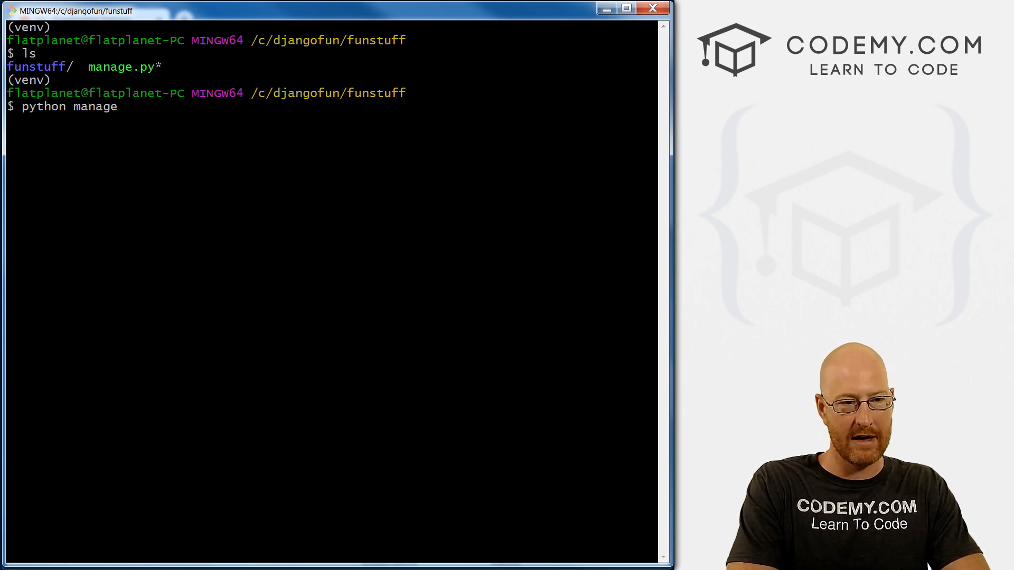
pyautogui.write('.py run')
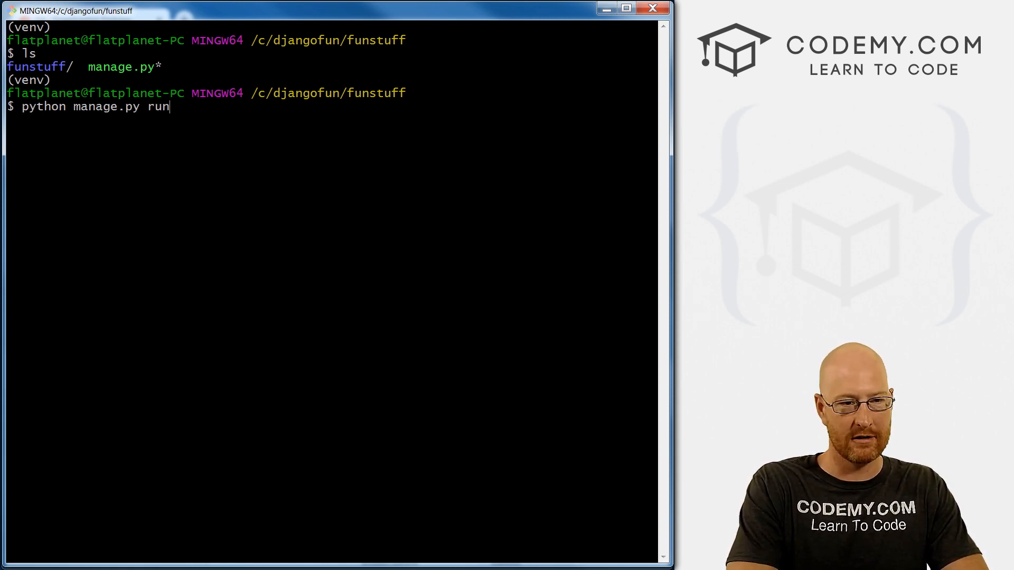
pyautogui.write('server')
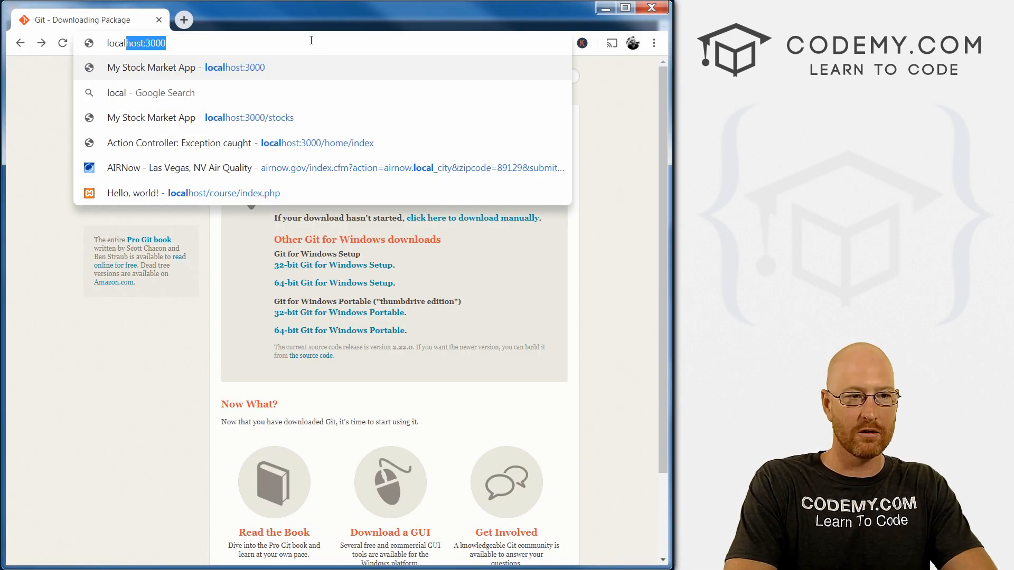
# - Enter localhost: in the address bar and pick the localhost:8000 suggestion
pyautogui.write('localhost:')
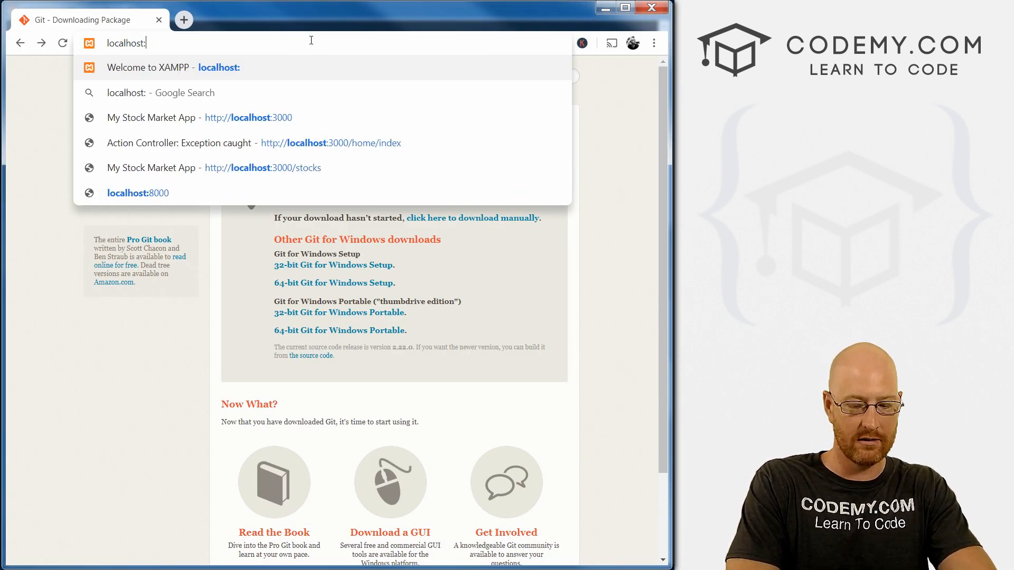
pyautogui.click(138, 192)
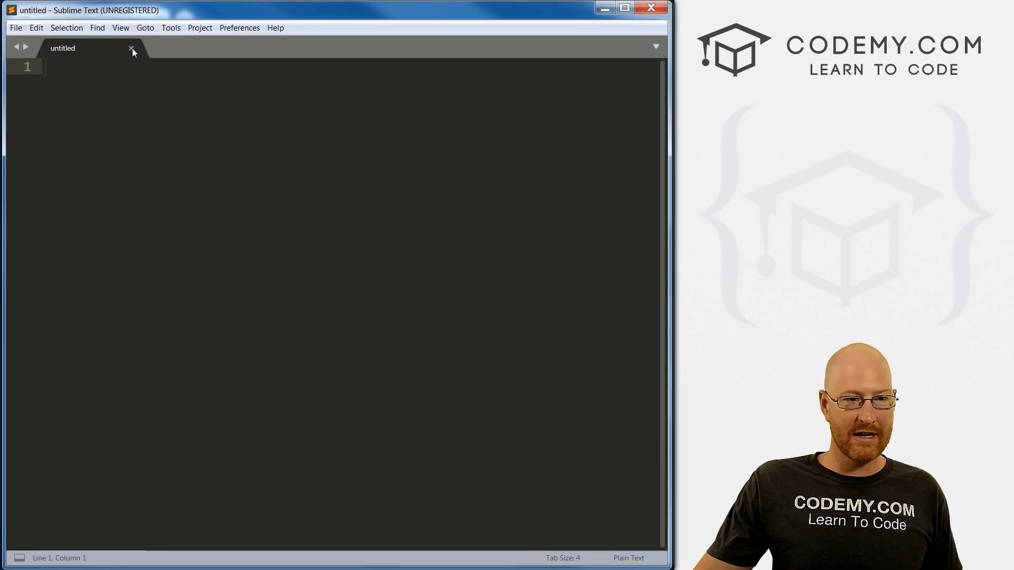
# - Add C:\djangofun\funstuff as a project folder via Project > Add Folder to Project
pyautogui.click(199, 27)
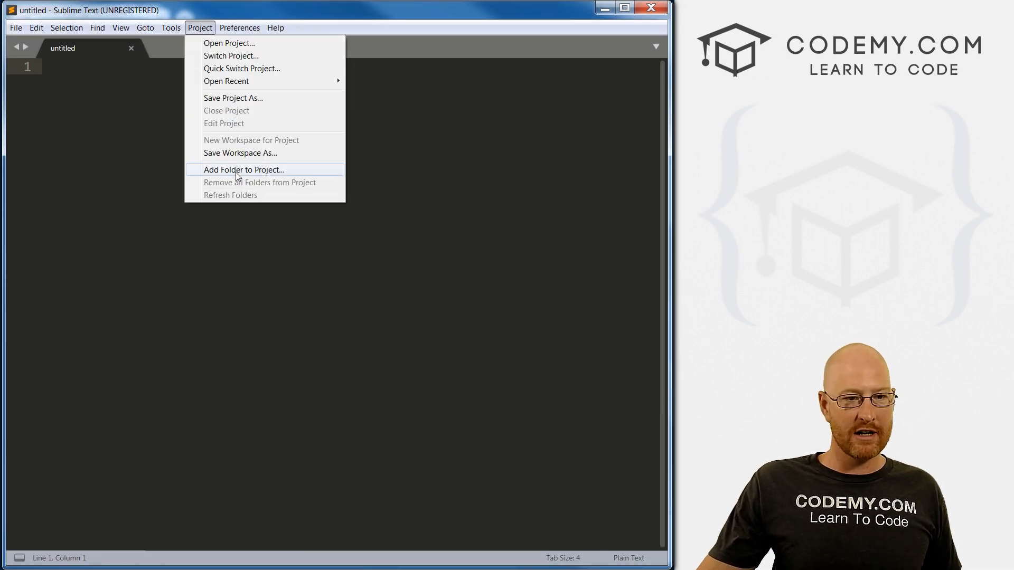
pyautogui.click(243, 169)
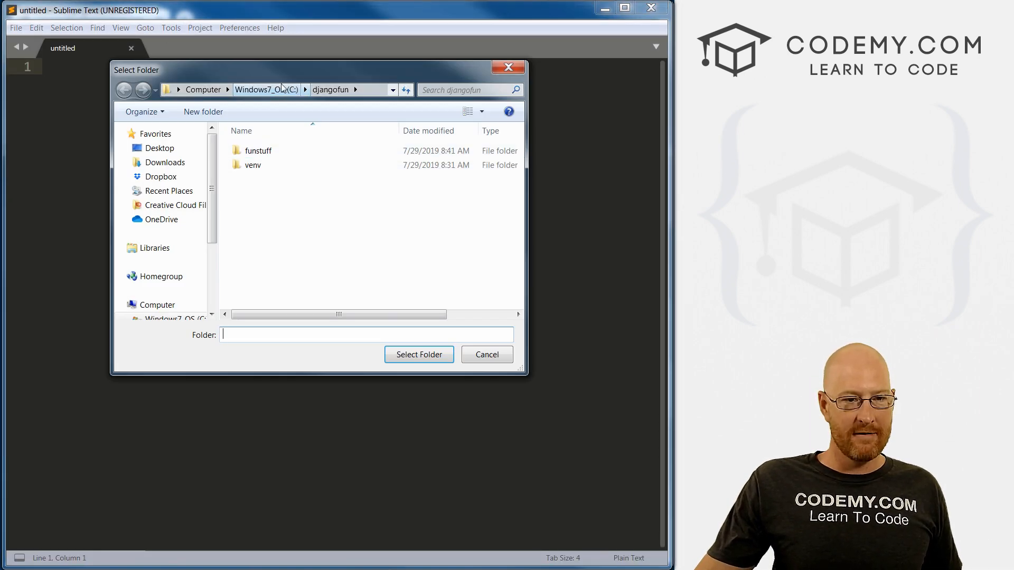
pyautogui.click(263, 88)
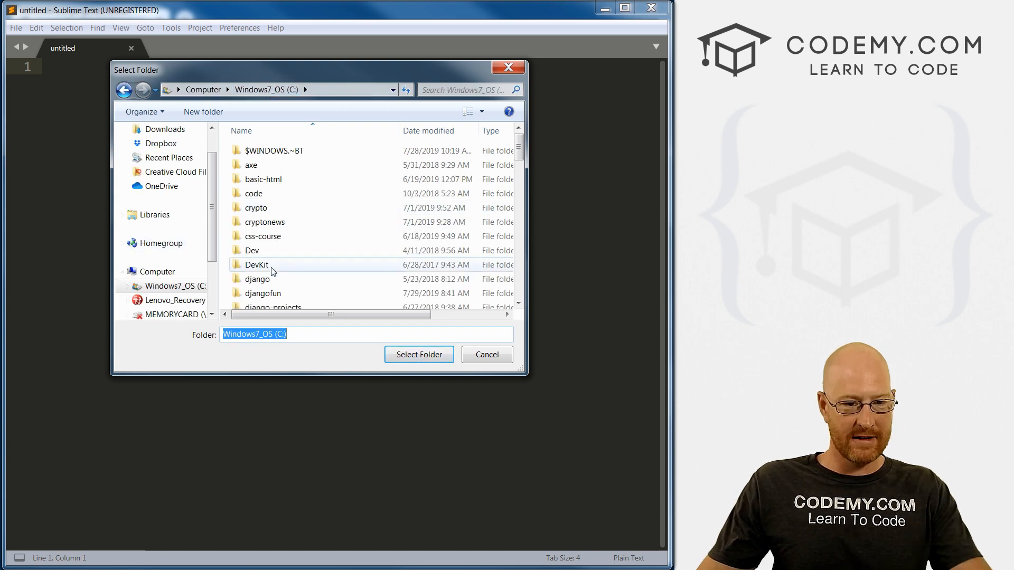
pyautogui.doubleClick(262, 293)
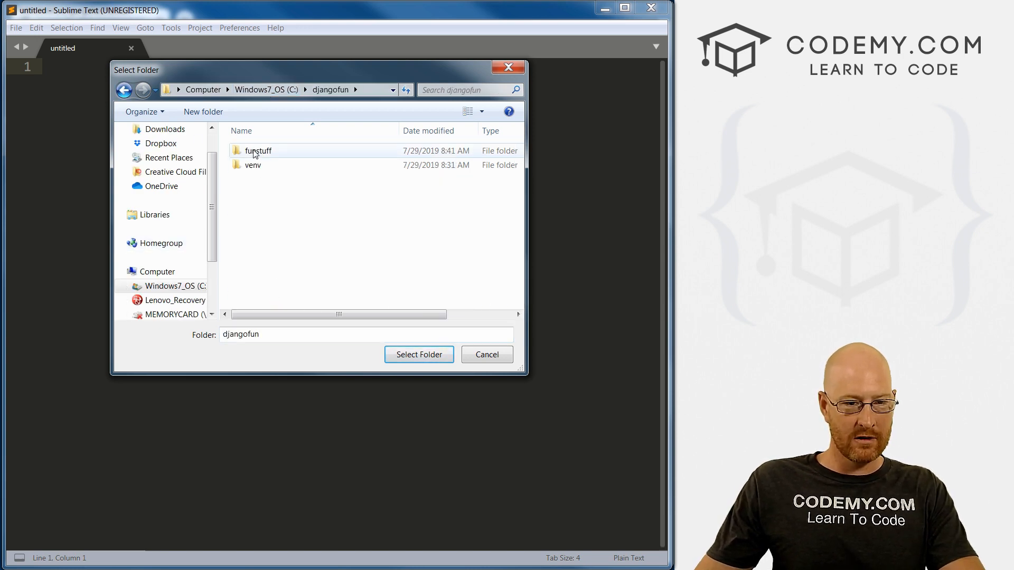
pyautogui.click(257, 150)
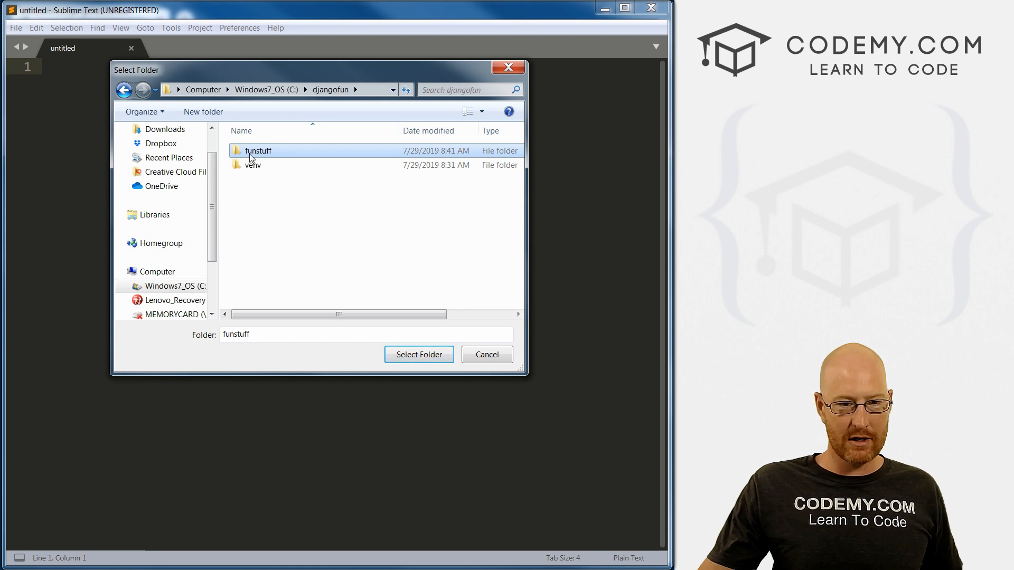
pyautogui.click(418, 355)
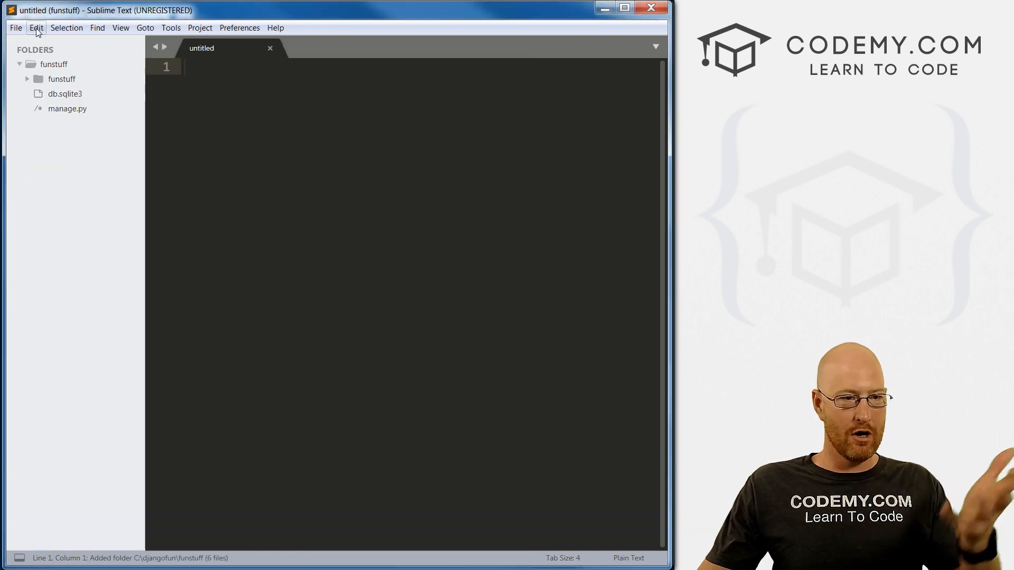